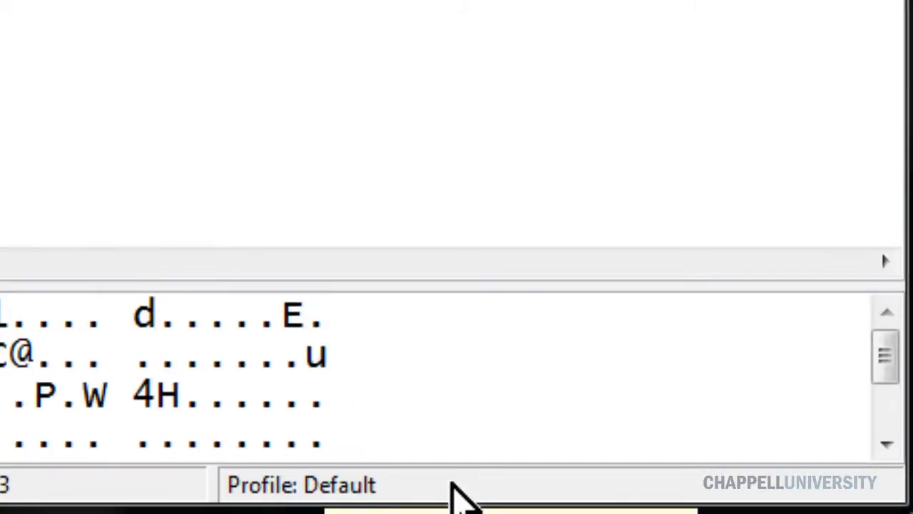
mouse_move(286, 502)
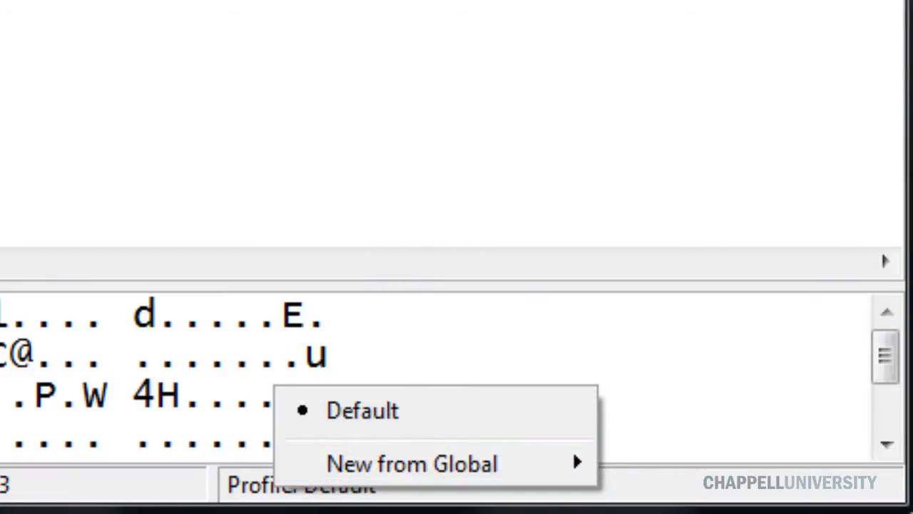
mouse_move(364, 420)
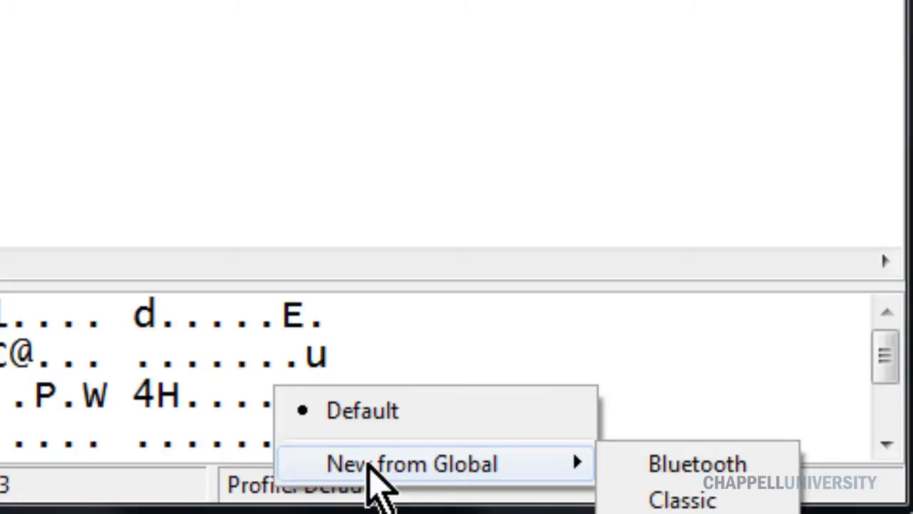
Start a new profile from Global > Classic and name it Sample Profile
click(362, 411)
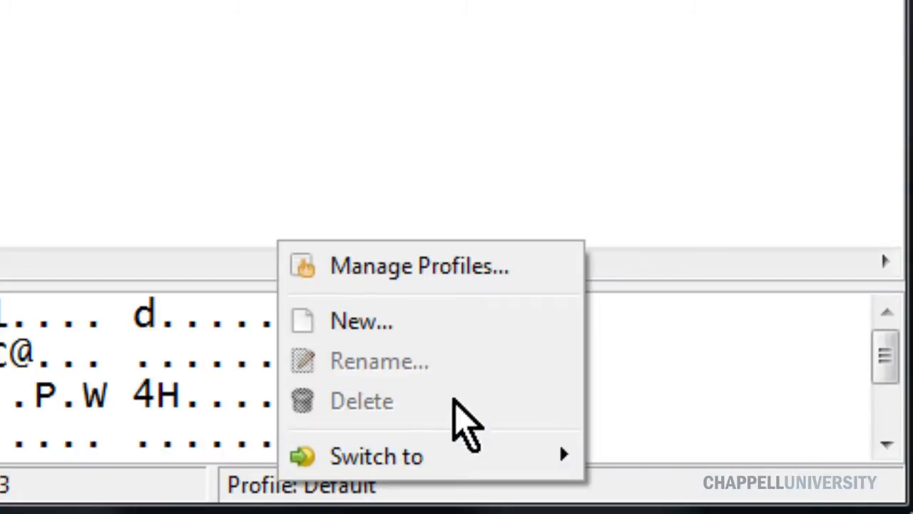
mouse_move(375, 457)
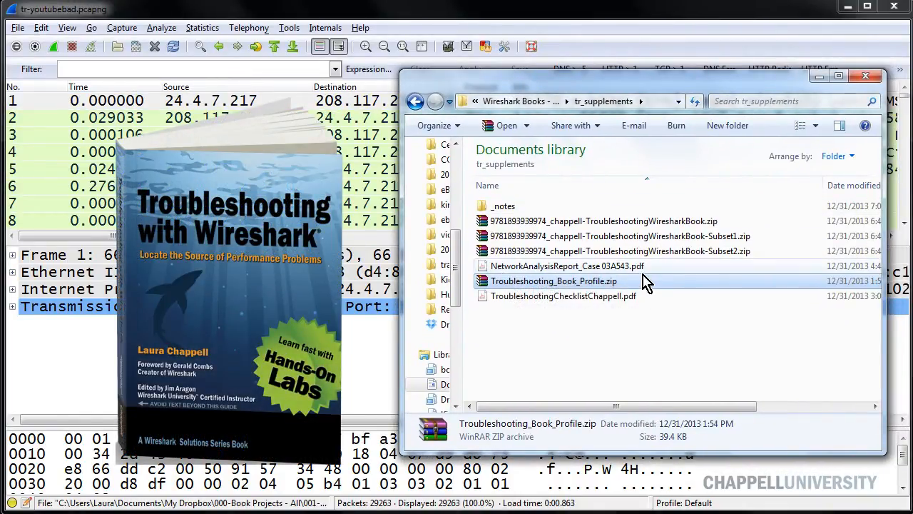
mouse_move(640, 285)
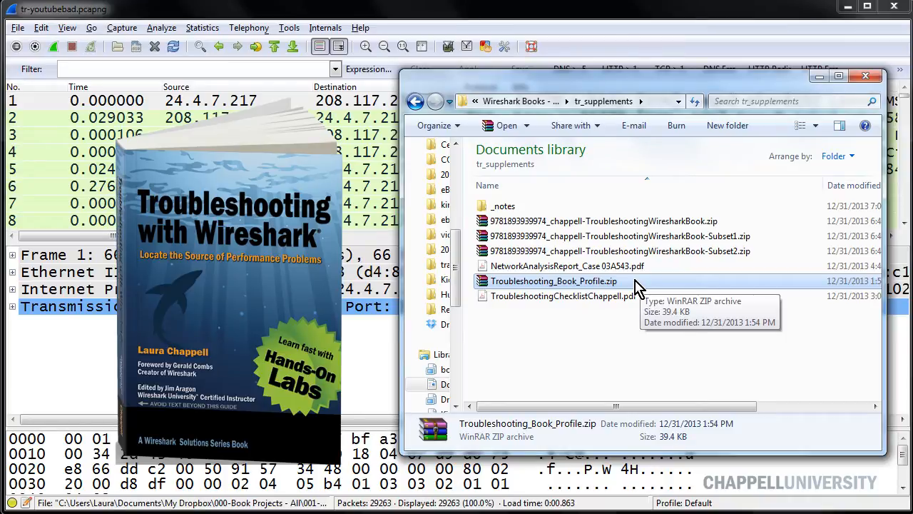
mouse_move(636, 111)
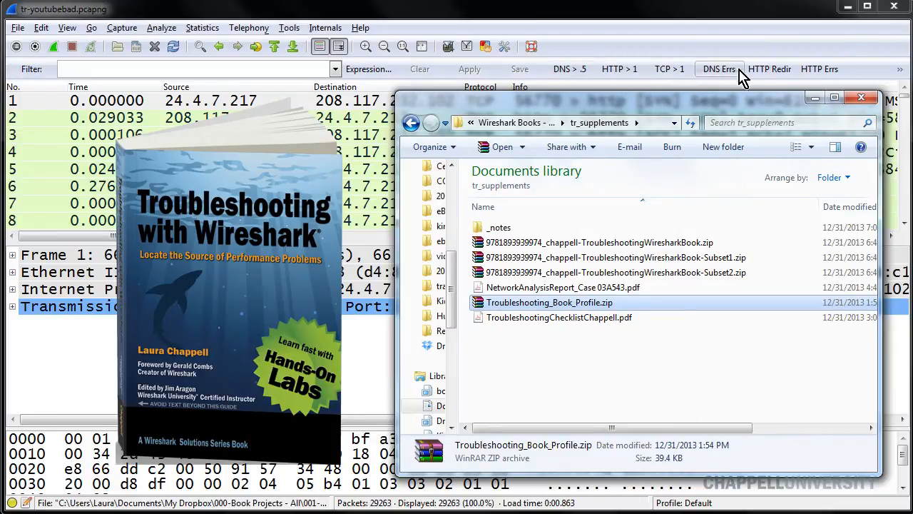
mouse_move(563, 107)
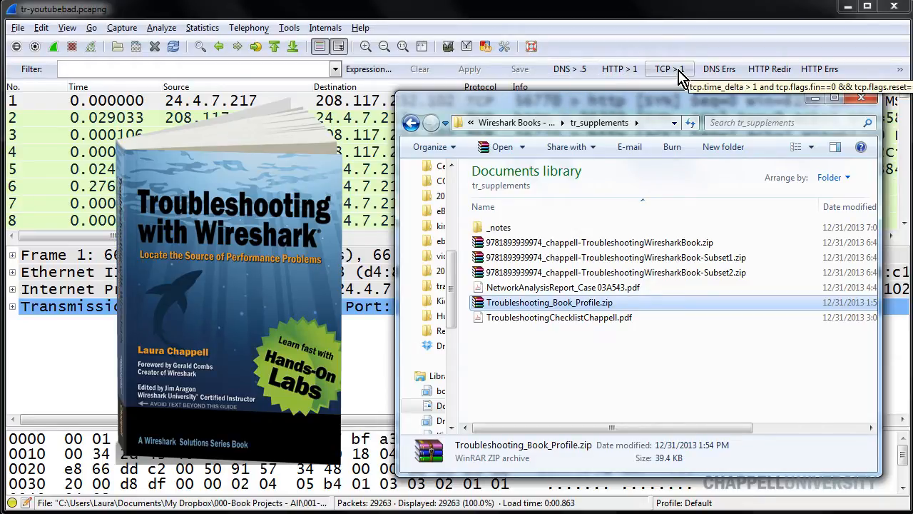
mouse_move(816, 86)
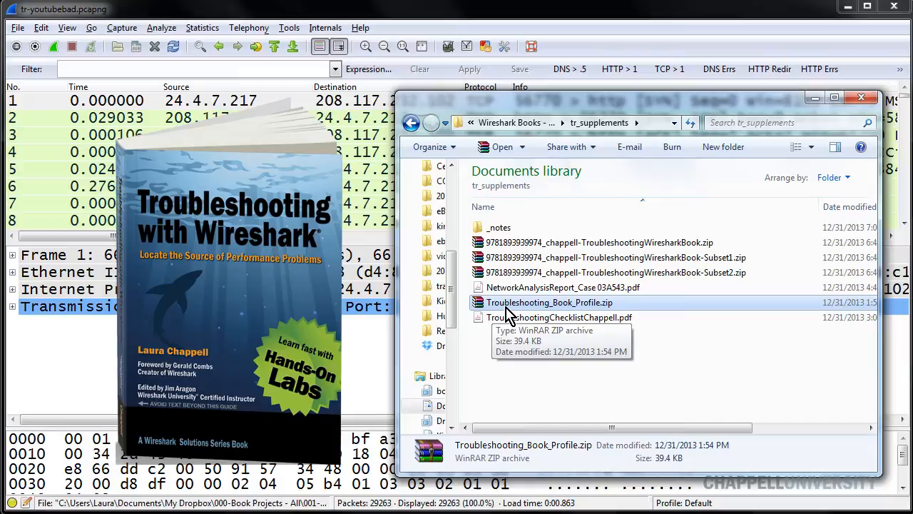
mouse_move(497, 311)
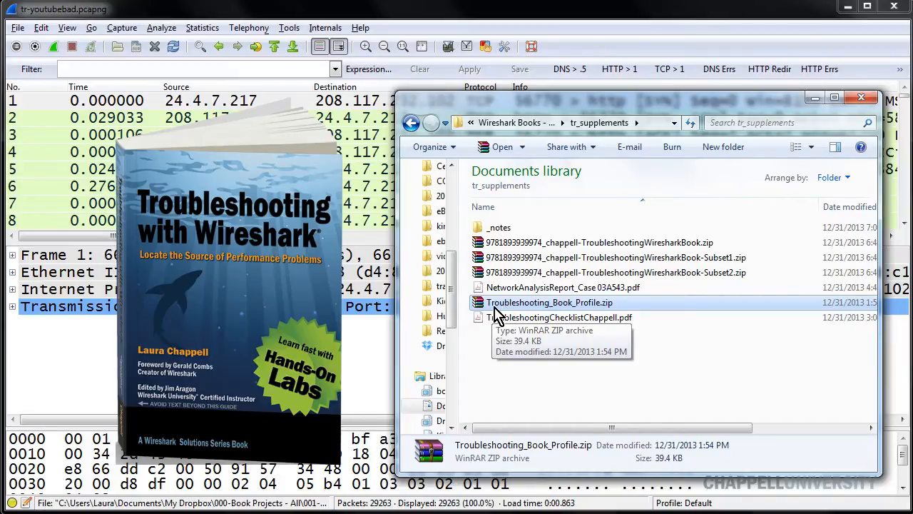
mouse_move(568, 310)
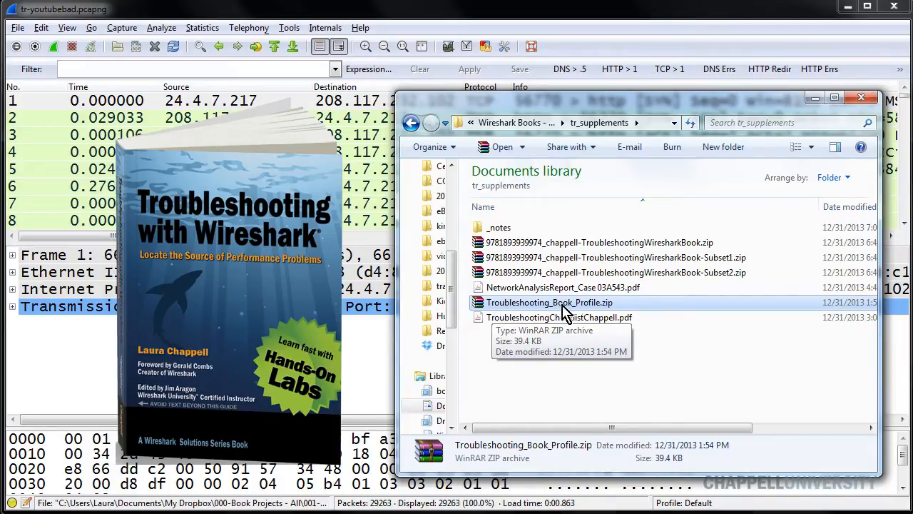
mouse_move(516, 306)
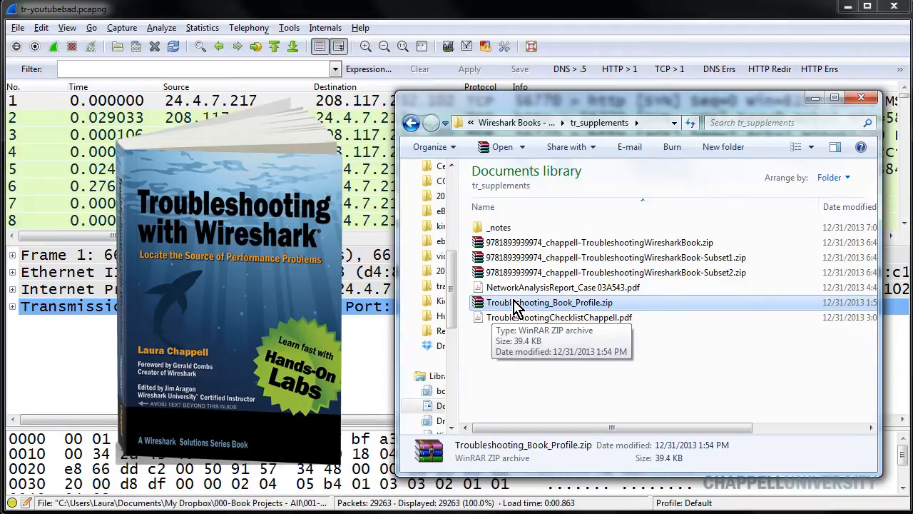
click(553, 302)
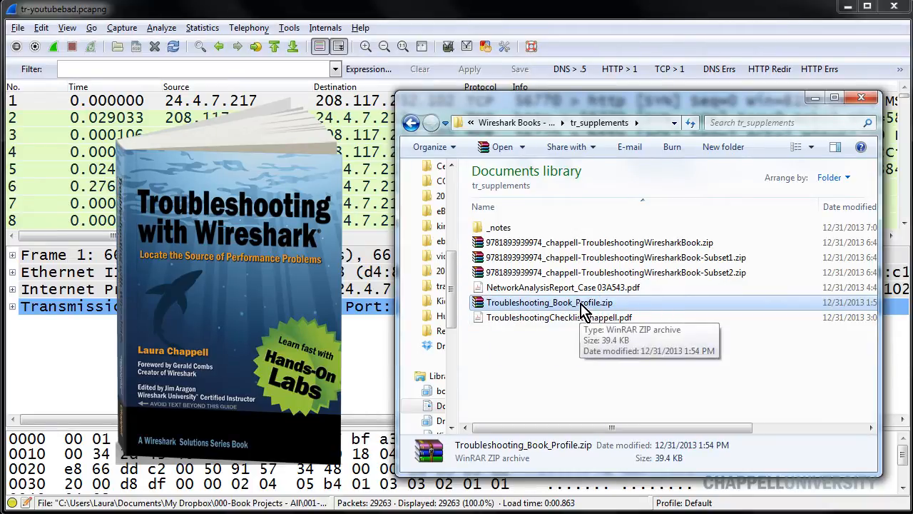
mouse_move(507, 322)
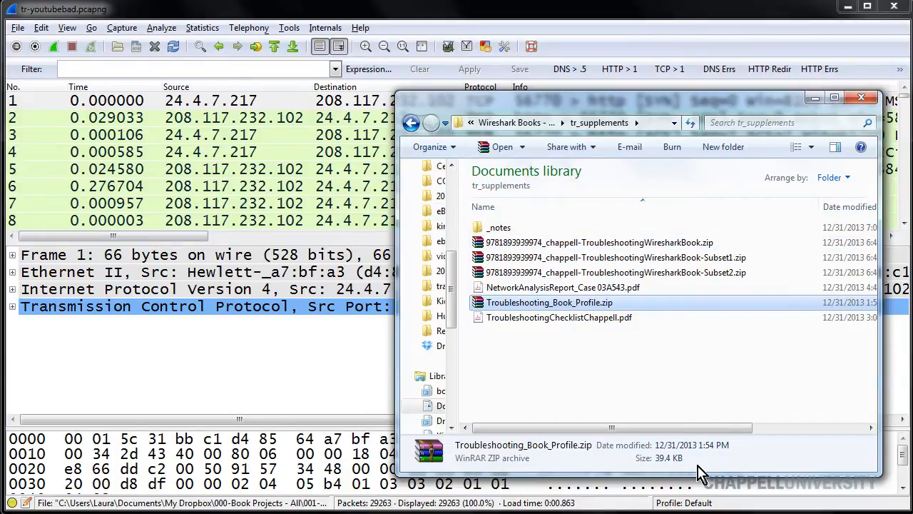
mouse_move(699, 392)
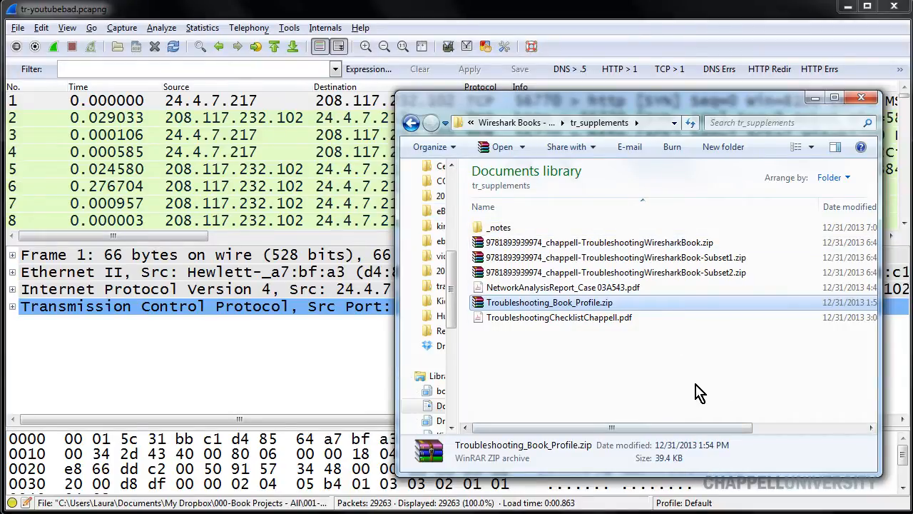
mouse_move(709, 420)
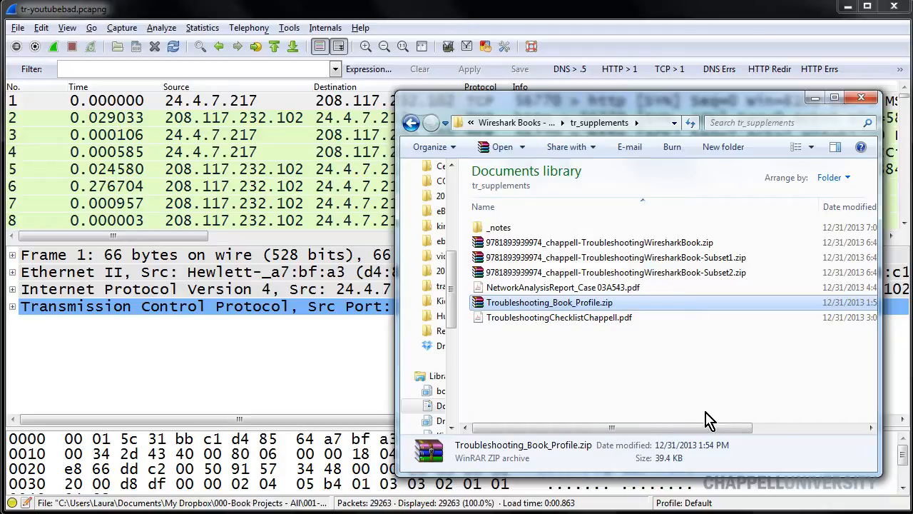
mouse_move(688, 502)
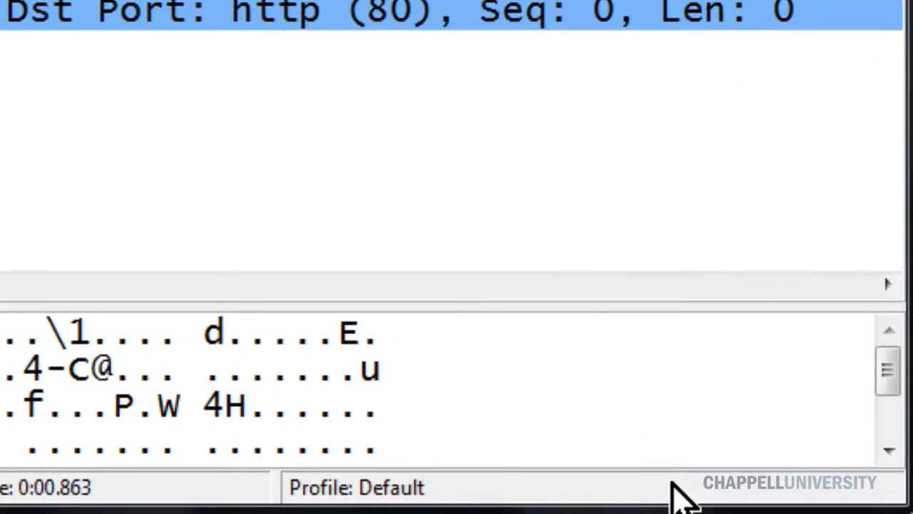
right_click(363, 488)
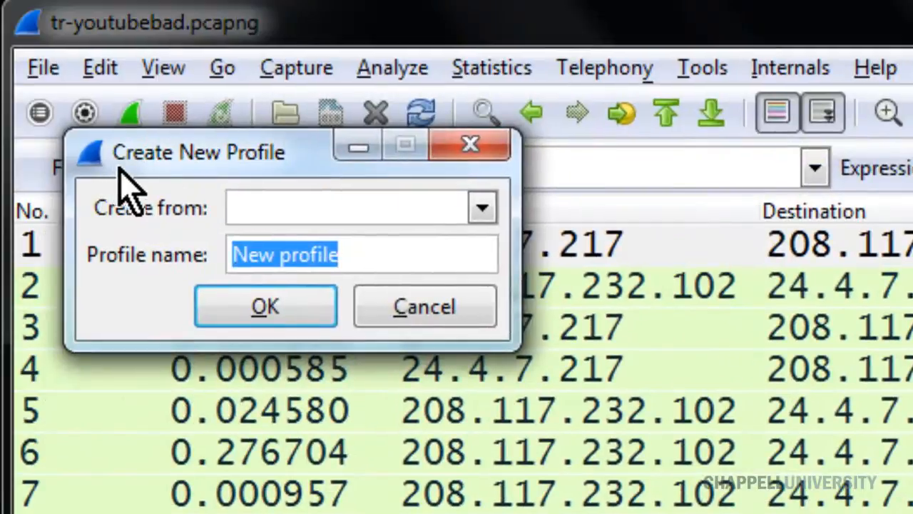
mouse_move(316, 226)
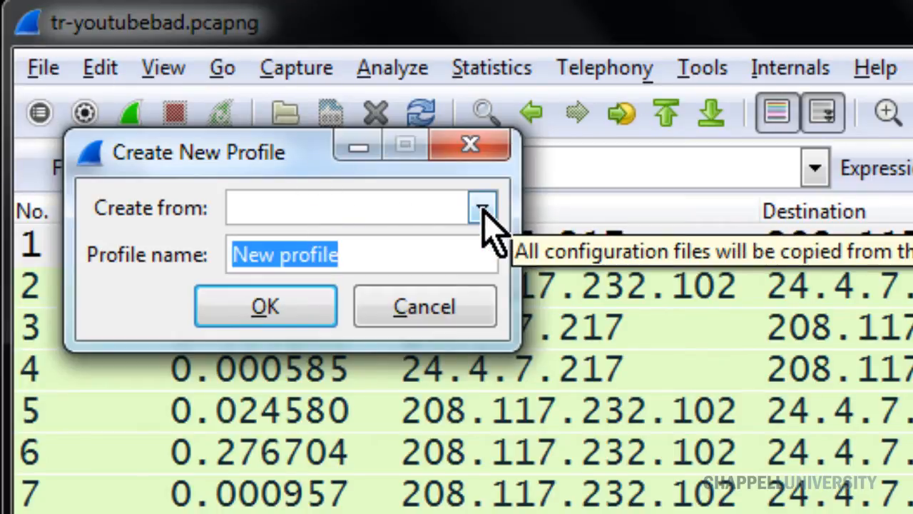
click(480, 208)
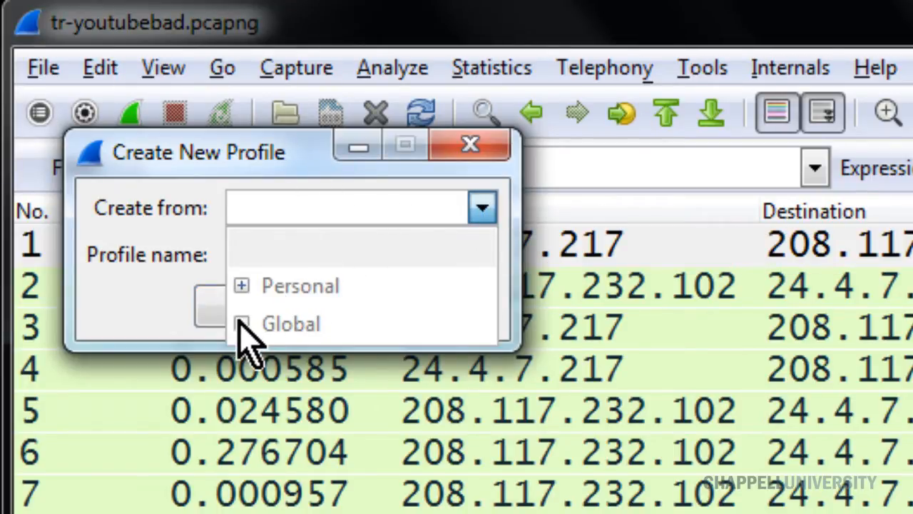
click(241, 323)
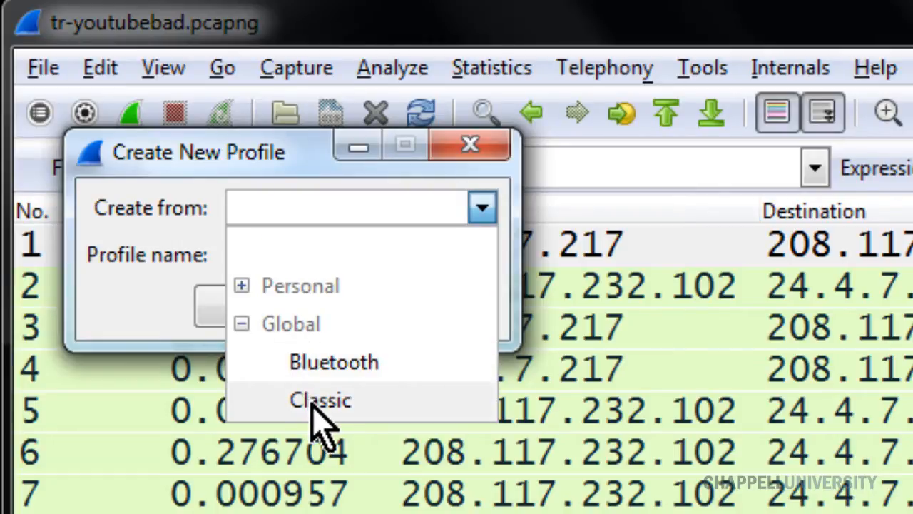
click(319, 399)
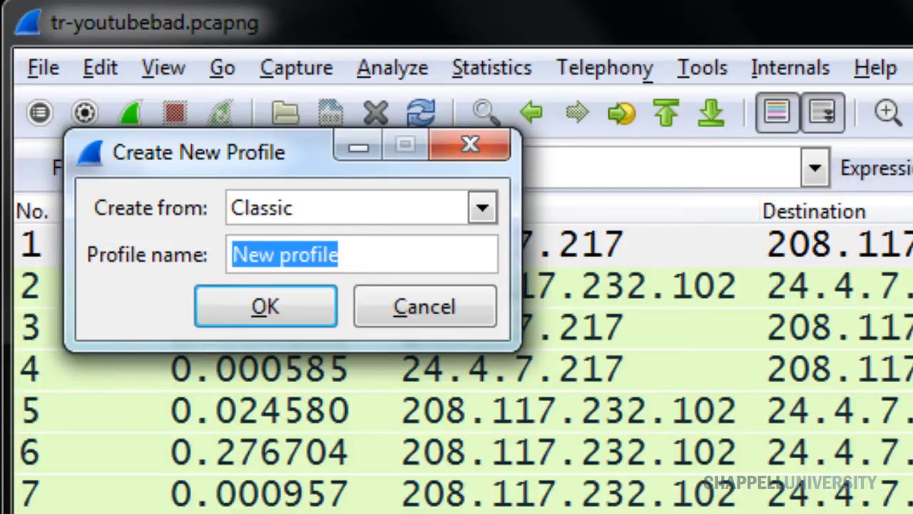
text(Sa)
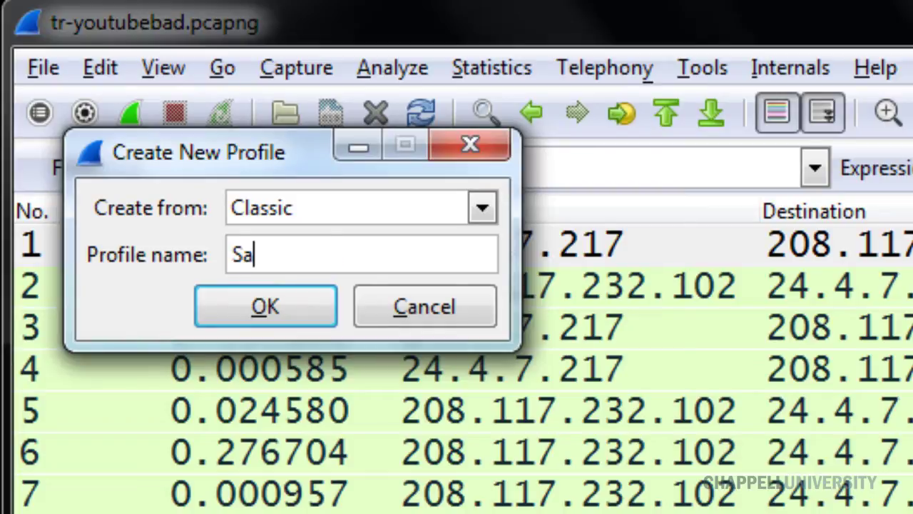
text(mple Profi)
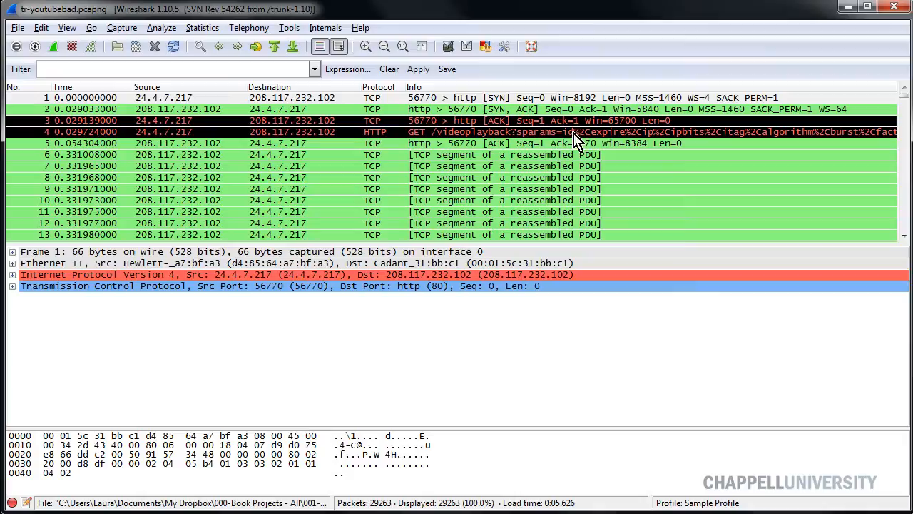
mouse_move(584, 77)
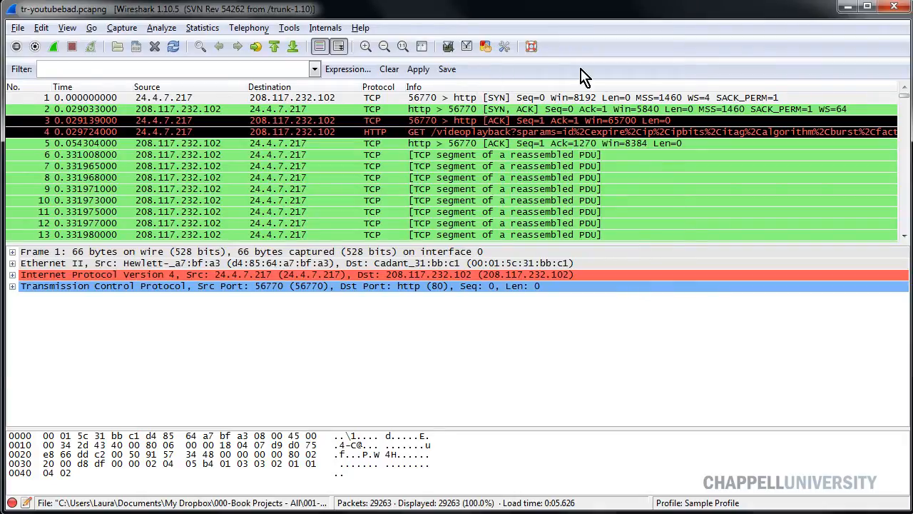
mouse_move(346, 203)
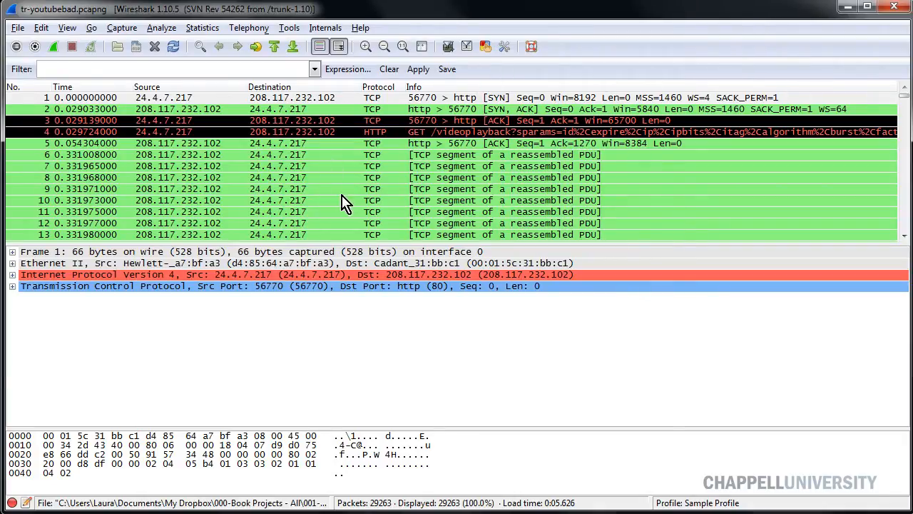
mouse_move(525, 182)
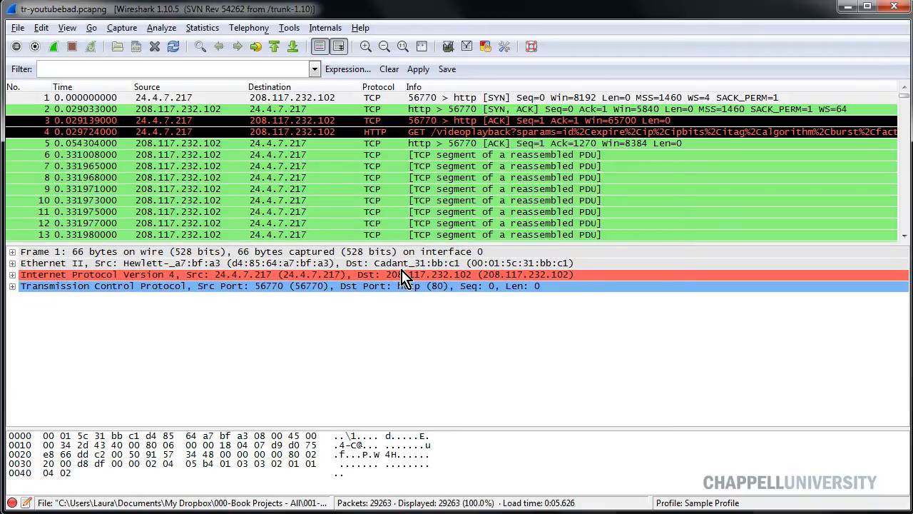
Expand packet 1's Internet Protocol Version 4 details to show the 0x0000 incorrect checksum
click(9, 274)
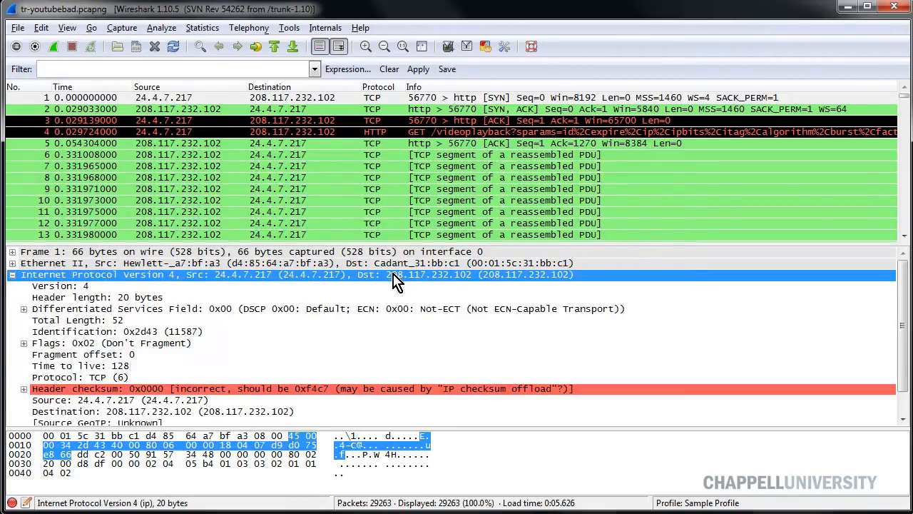
mouse_move(562, 388)
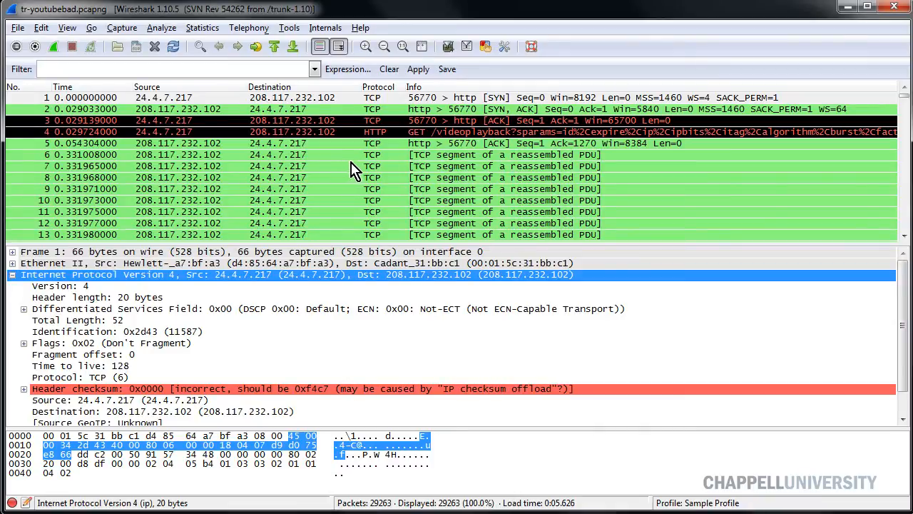
mouse_move(479, 194)
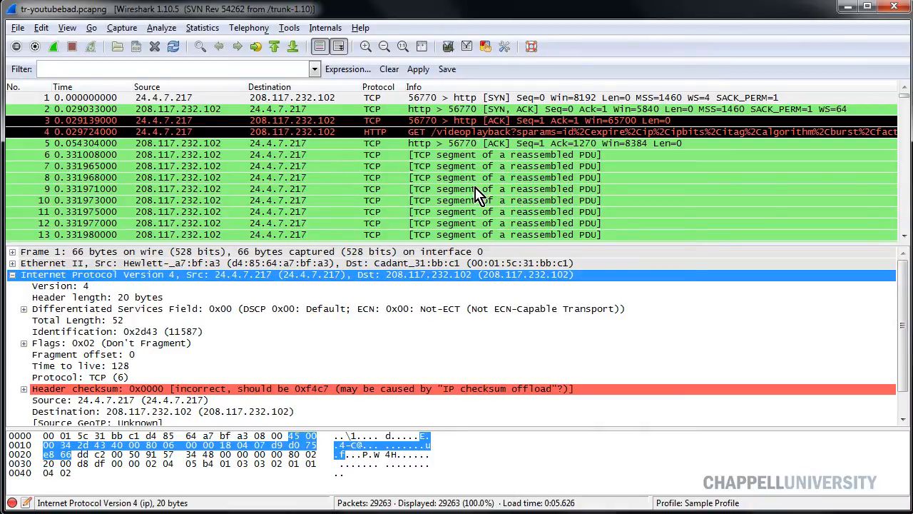
mouse_move(574, 179)
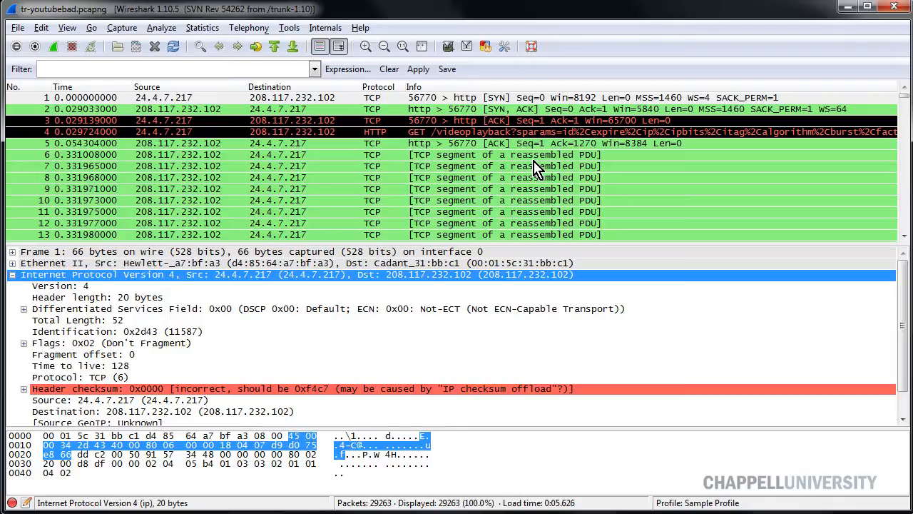
mouse_move(402, 285)
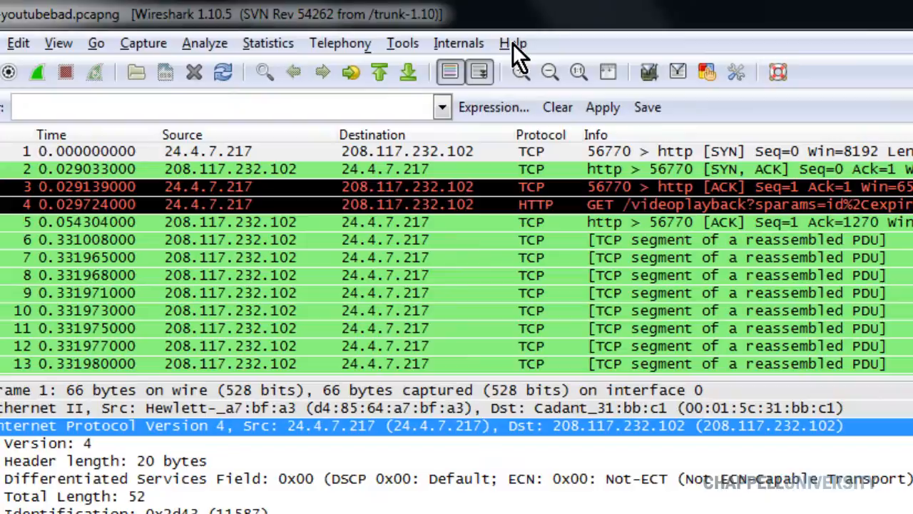
Show the Folders tab of Help > About Wireshark listing the configuration folder paths
click(512, 42)
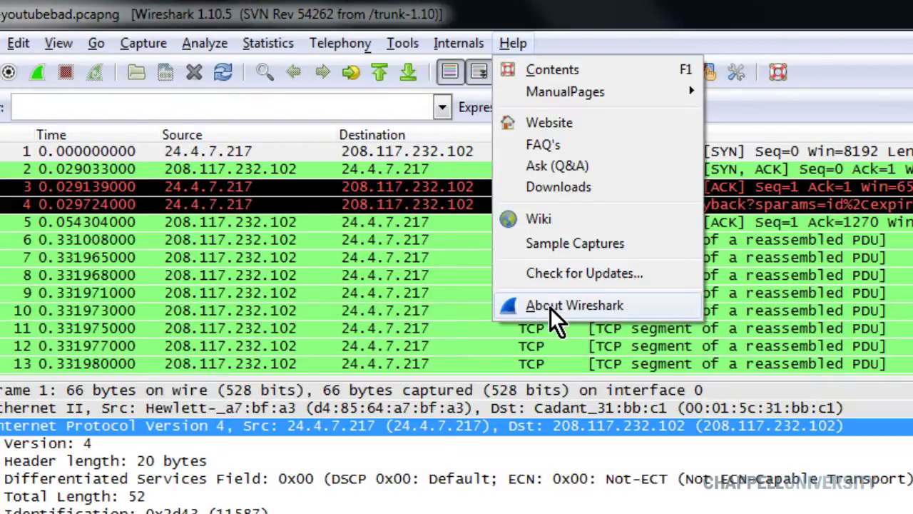
click(575, 305)
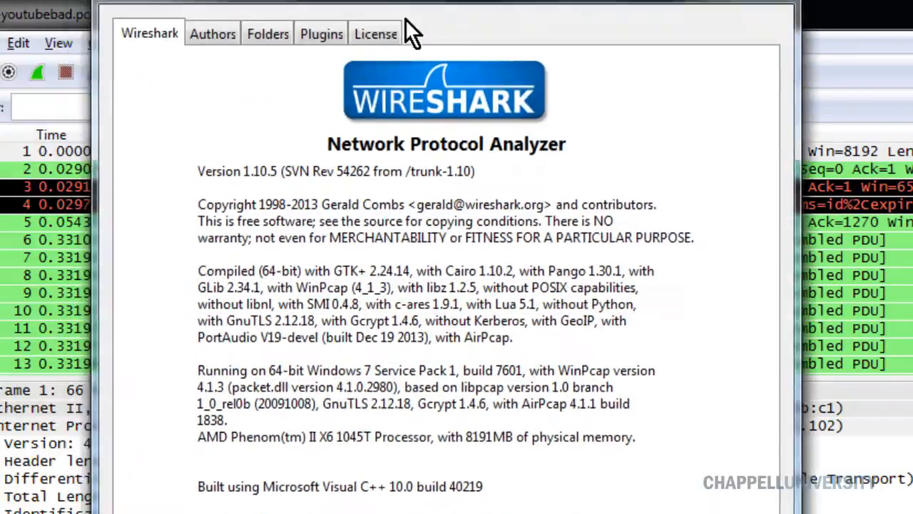
click(268, 34)
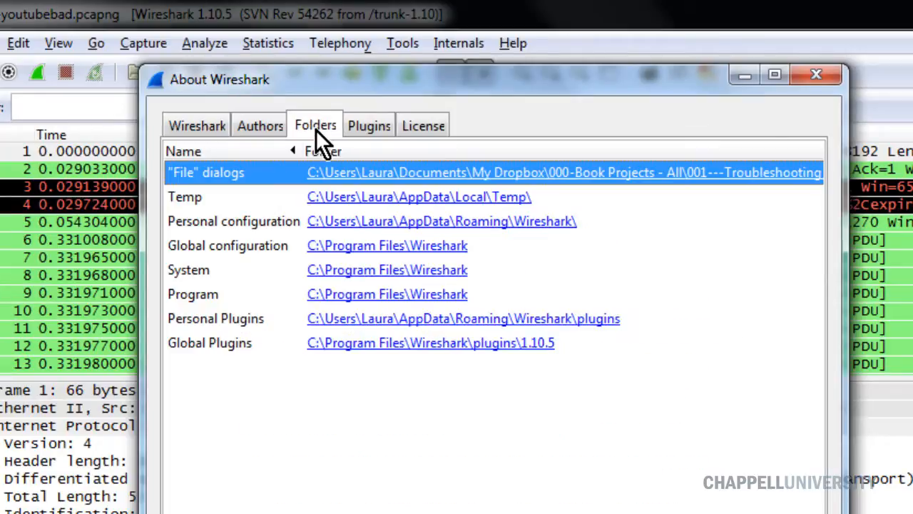
mouse_move(257, 228)
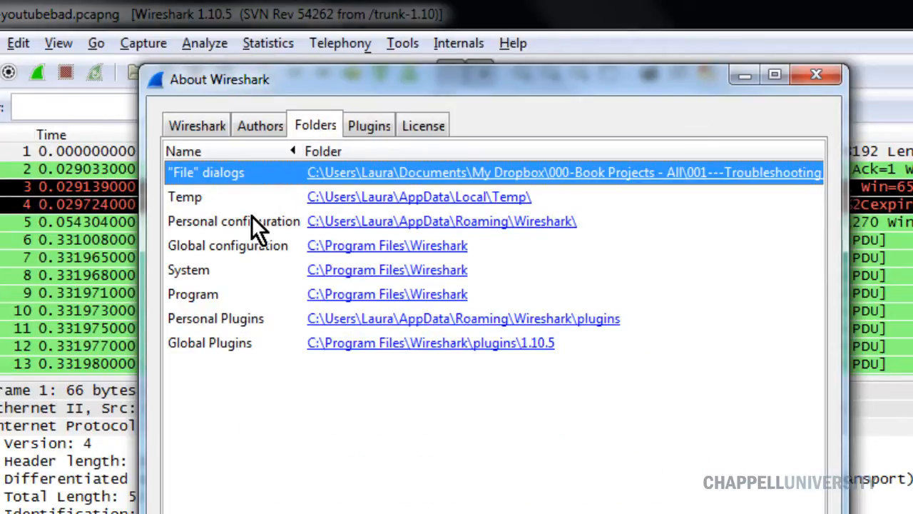
mouse_move(293, 245)
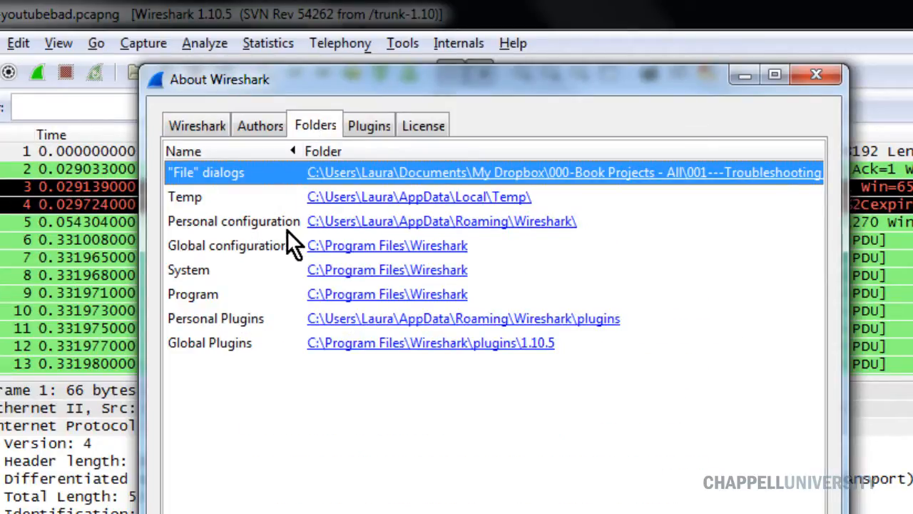
mouse_move(392, 227)
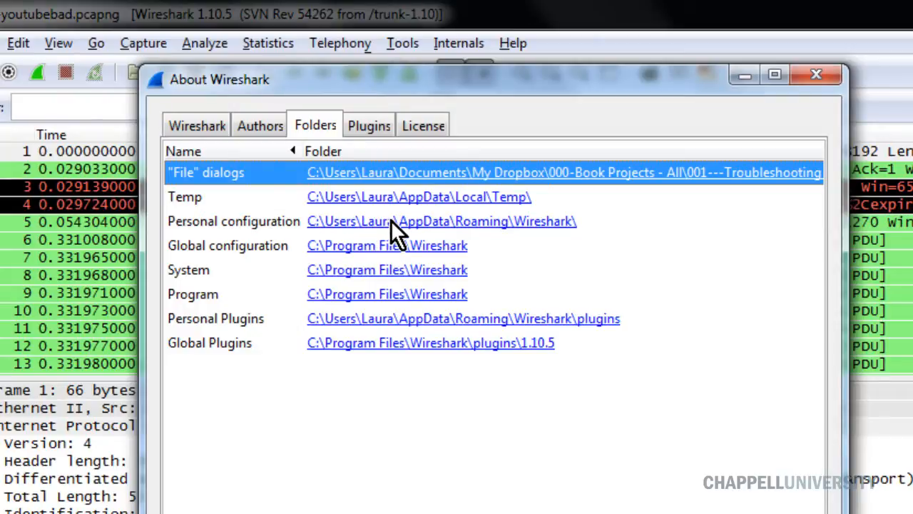
Follow the Personal configuration folder link and go into its profiles folder
click(441, 222)
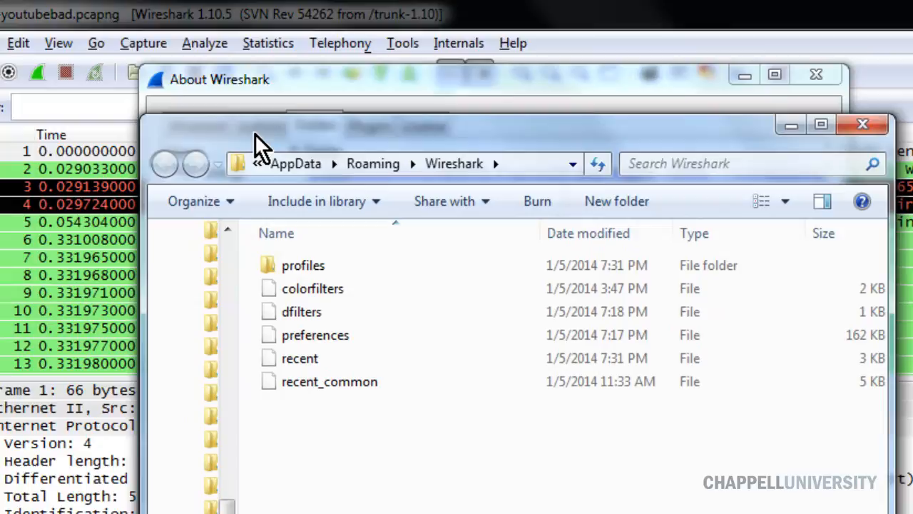
mouse_move(302, 272)
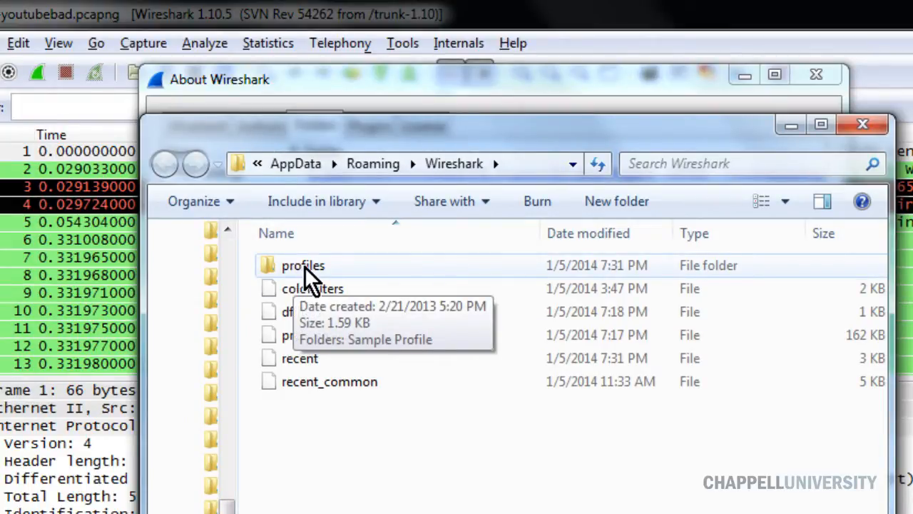
mouse_move(325, 286)
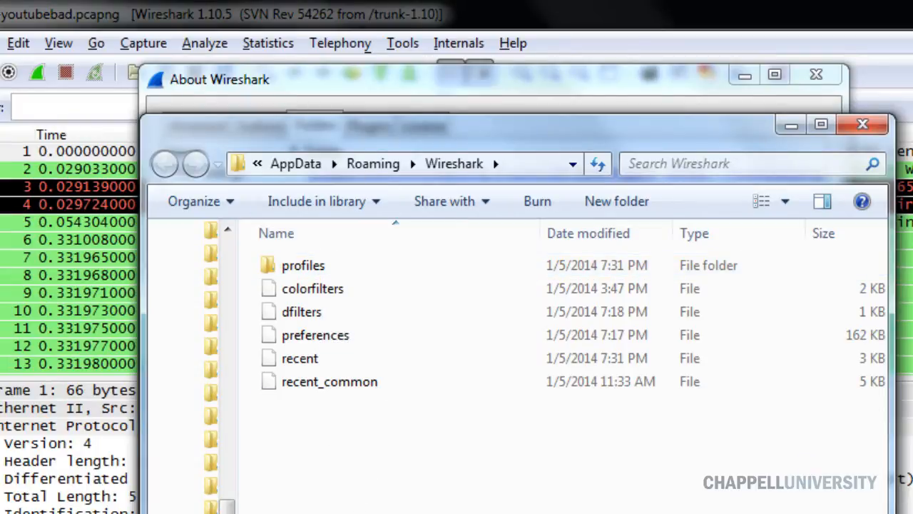
mouse_move(588, 257)
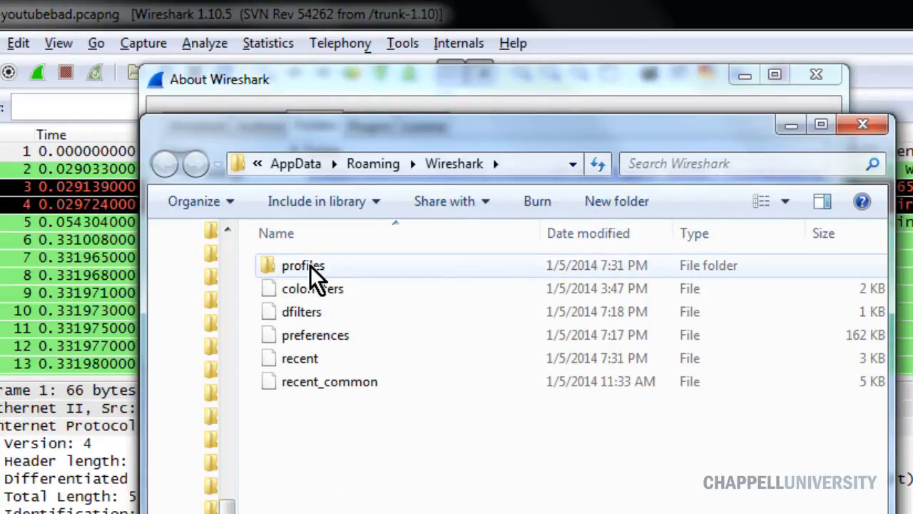
double_click(301, 267)
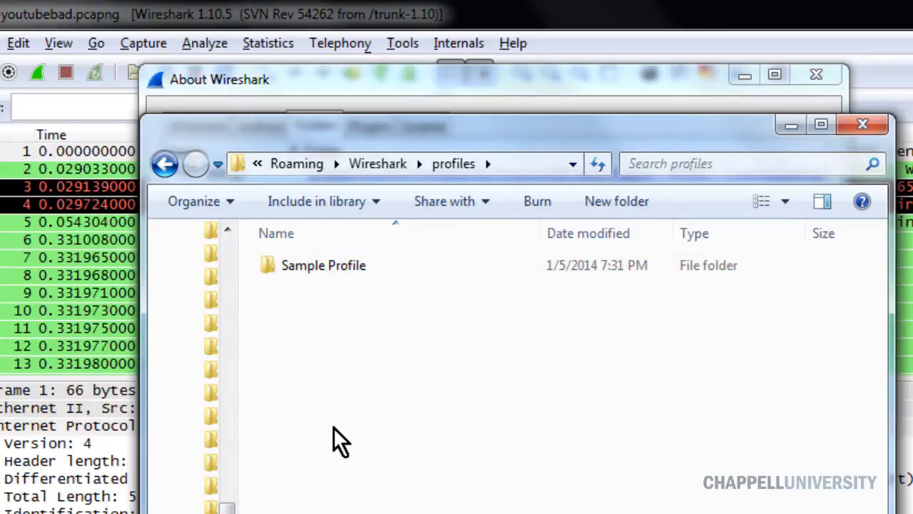
mouse_move(299, 293)
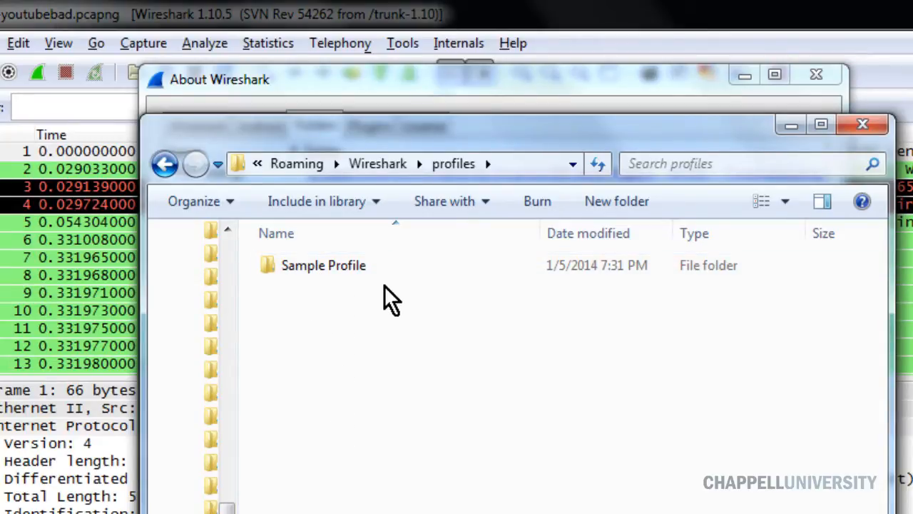
mouse_move(365, 366)
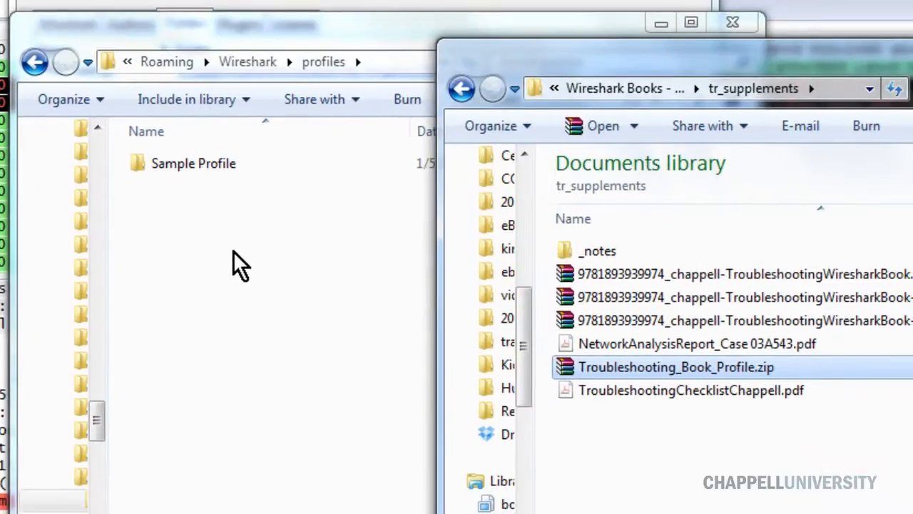
mouse_move(720, 379)
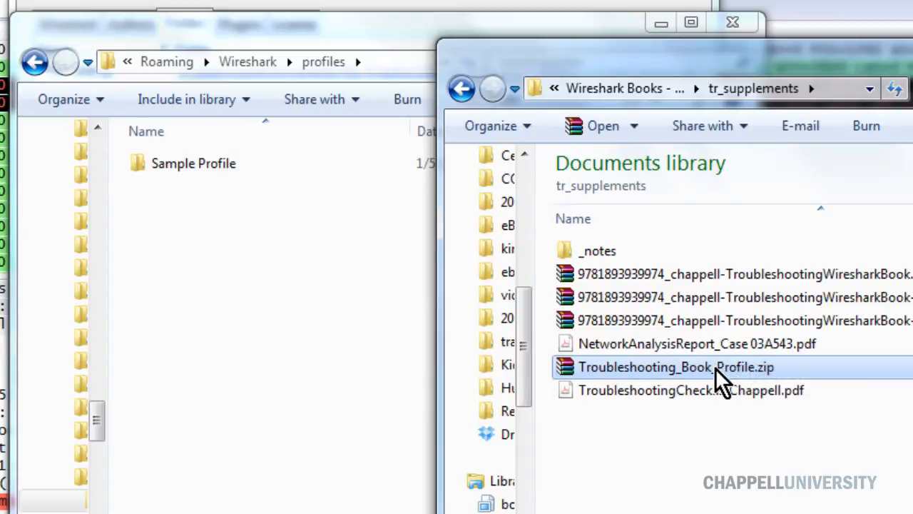
mouse_move(824, 388)
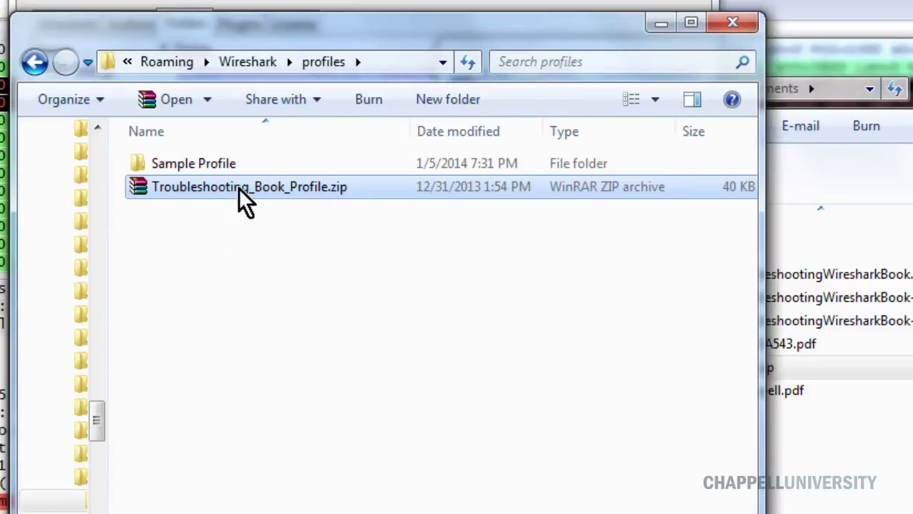
right_click(246, 197)
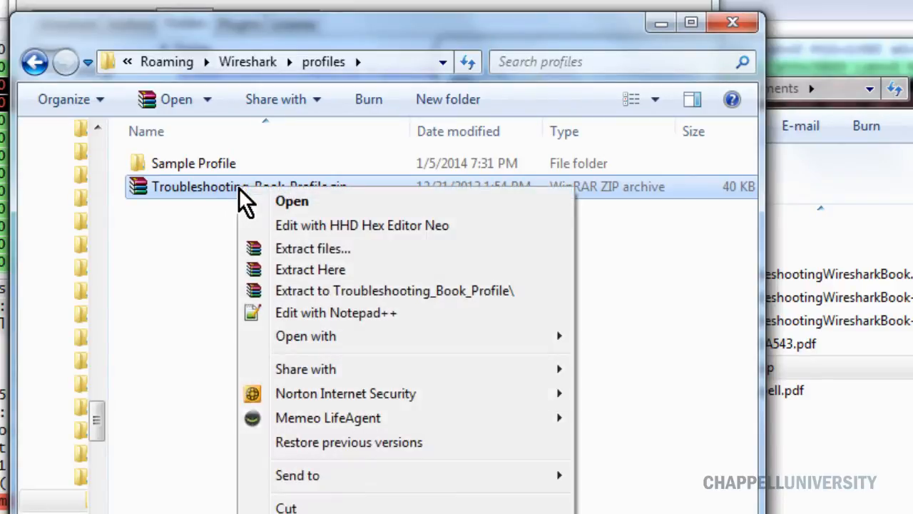
click(311, 270)
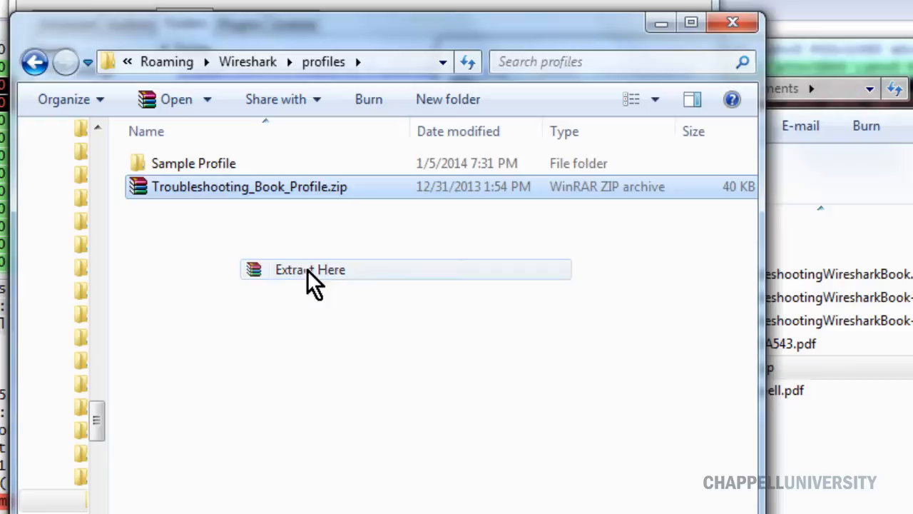
click(309, 269)
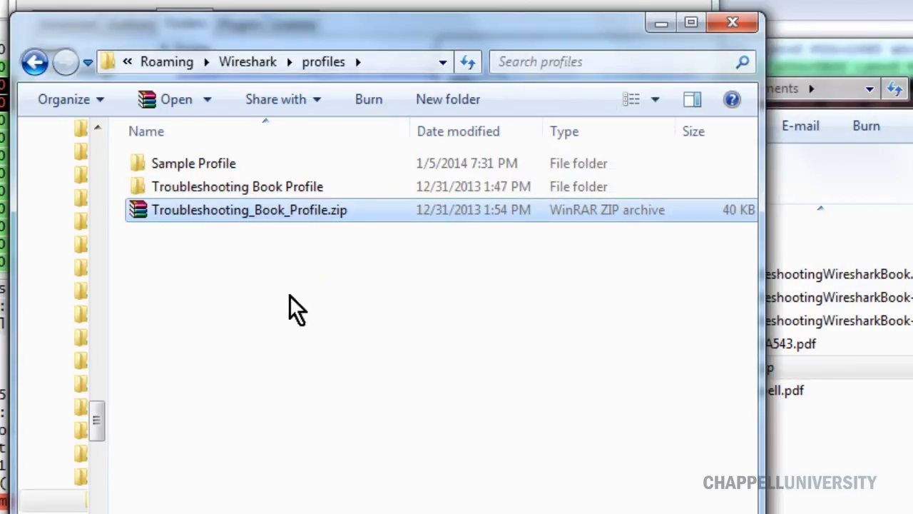
mouse_move(383, 283)
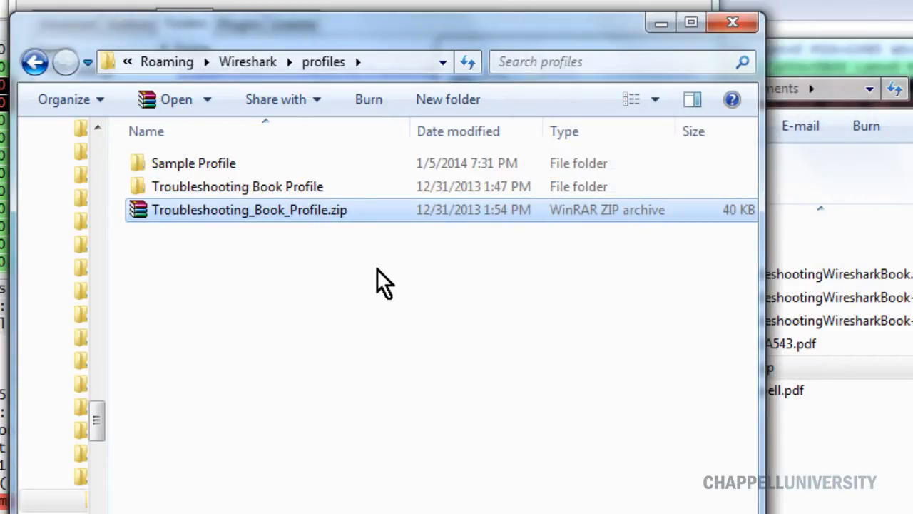
mouse_move(345, 296)
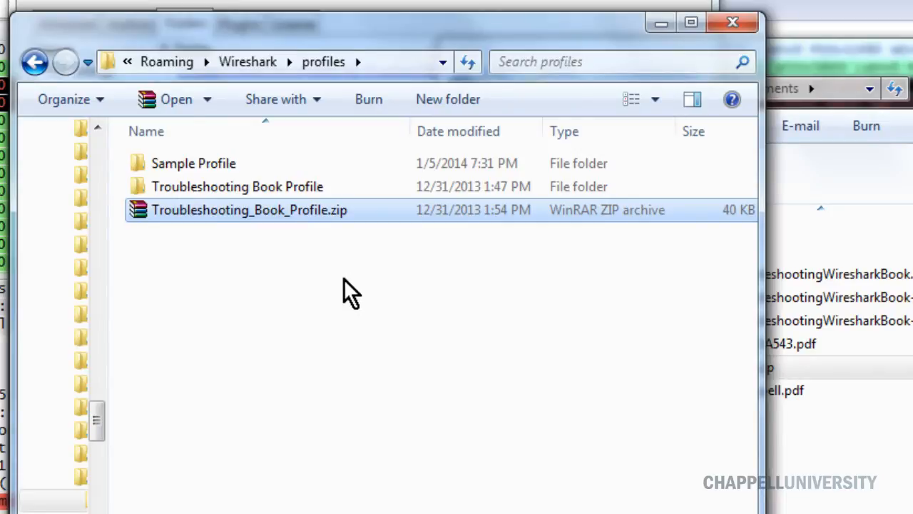
mouse_move(291, 203)
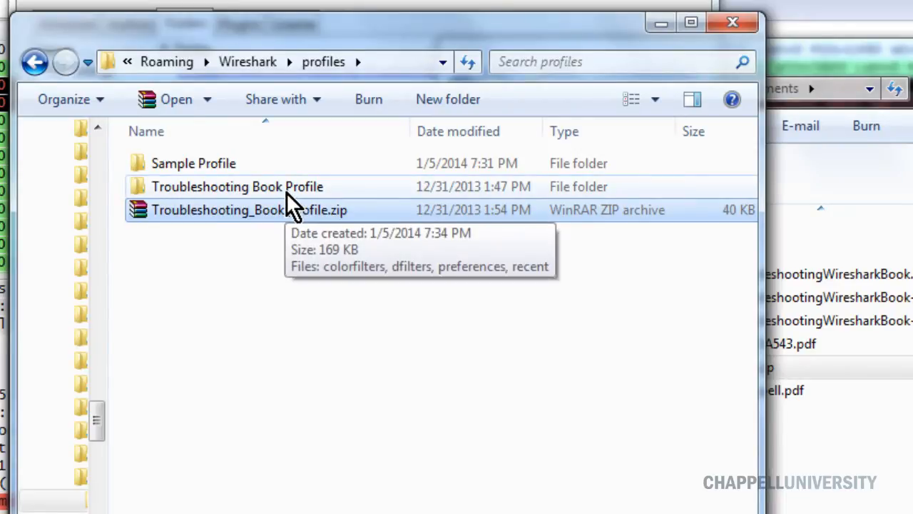
mouse_move(171, 202)
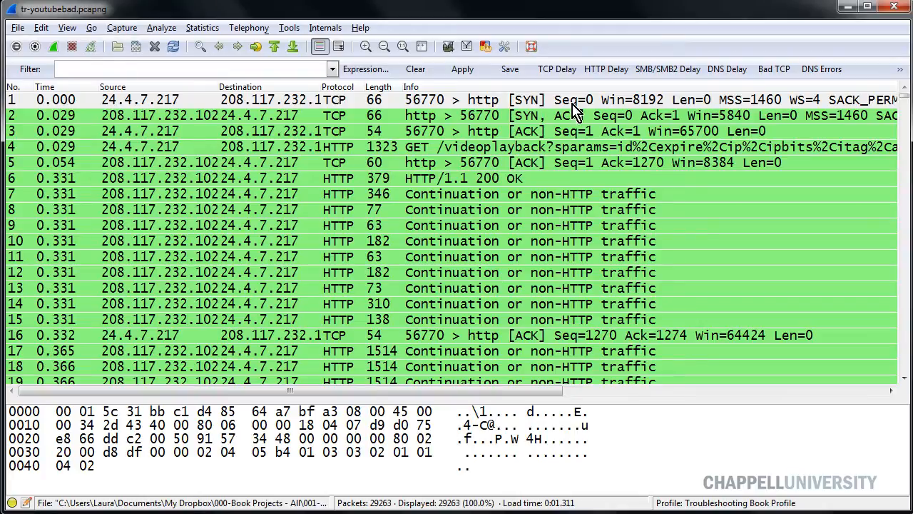
mouse_move(442, 119)
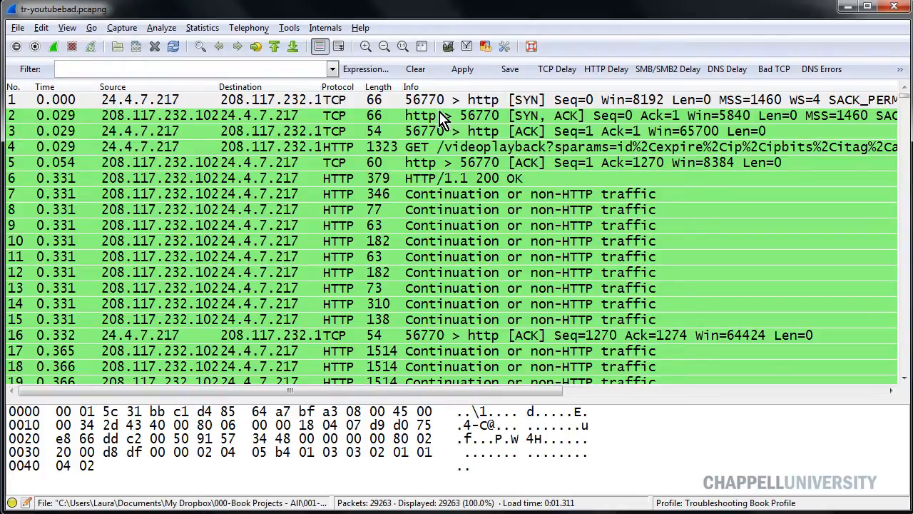
mouse_move(345, 324)
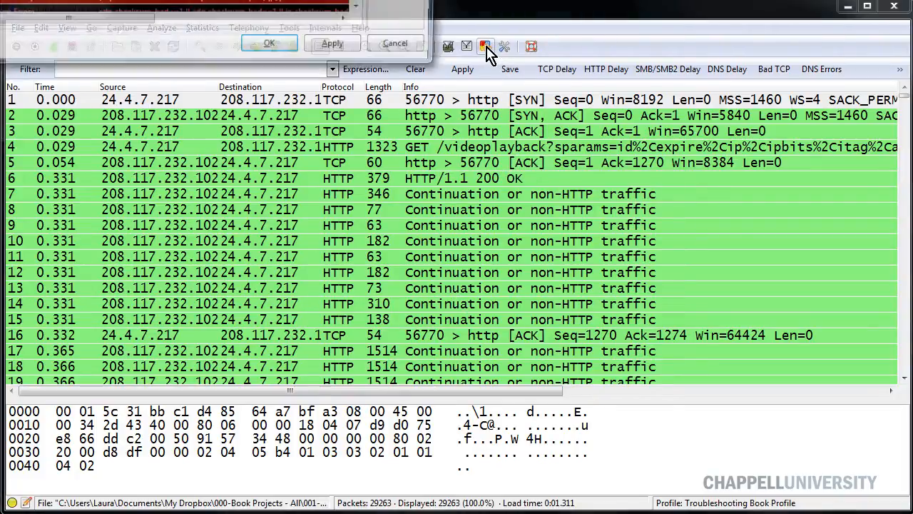
click(485, 46)
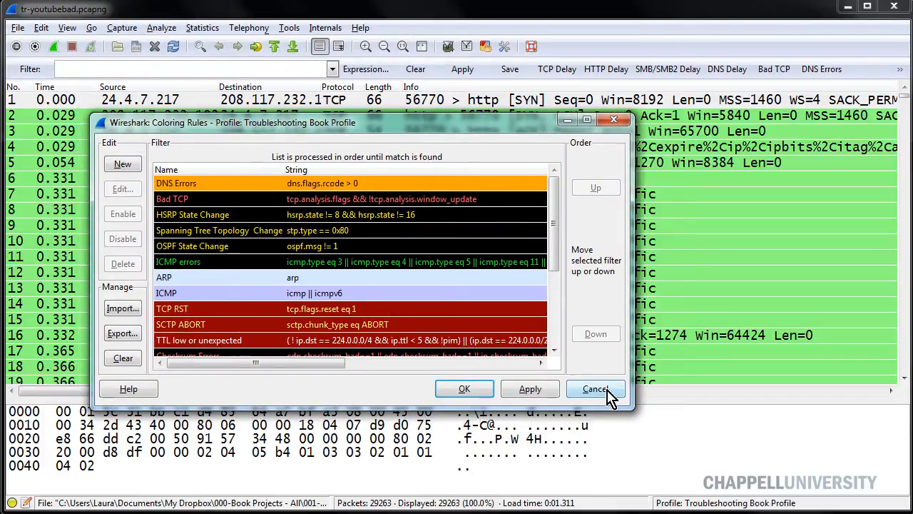
click(593, 388)
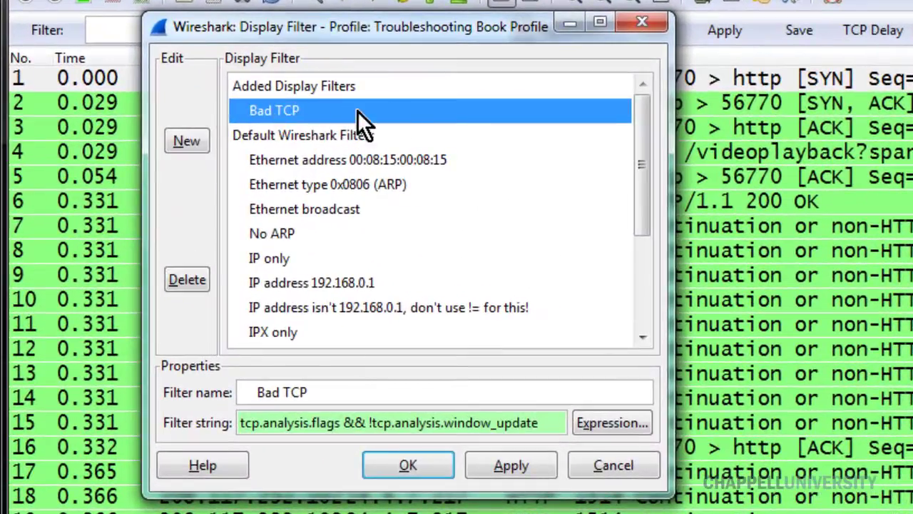
mouse_move(249, 100)
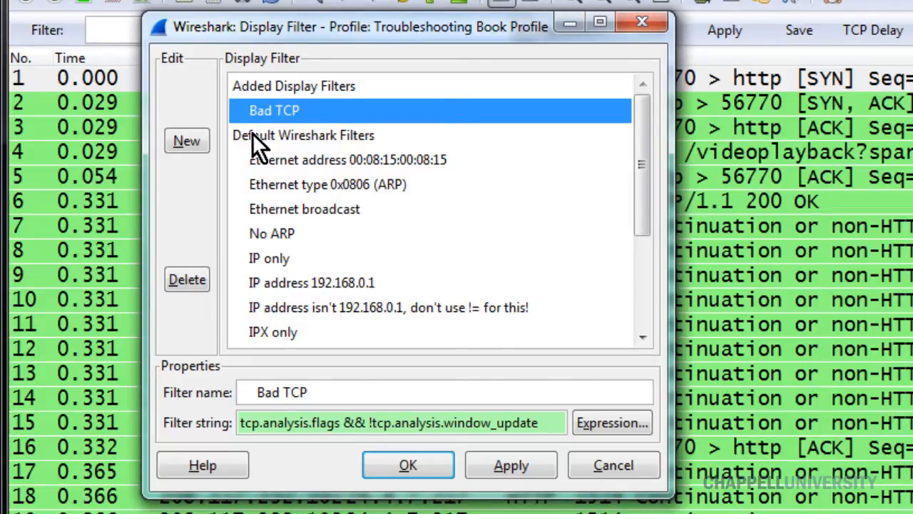
mouse_move(370, 146)
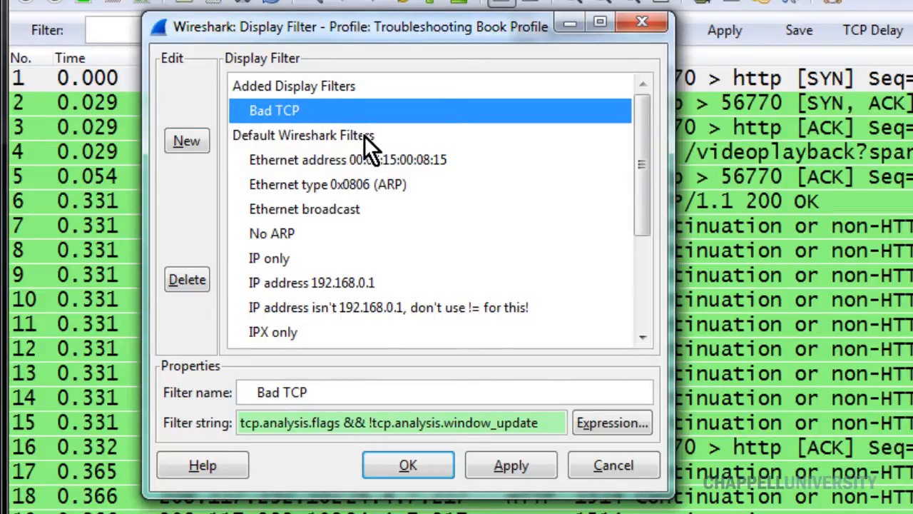
mouse_move(321, 114)
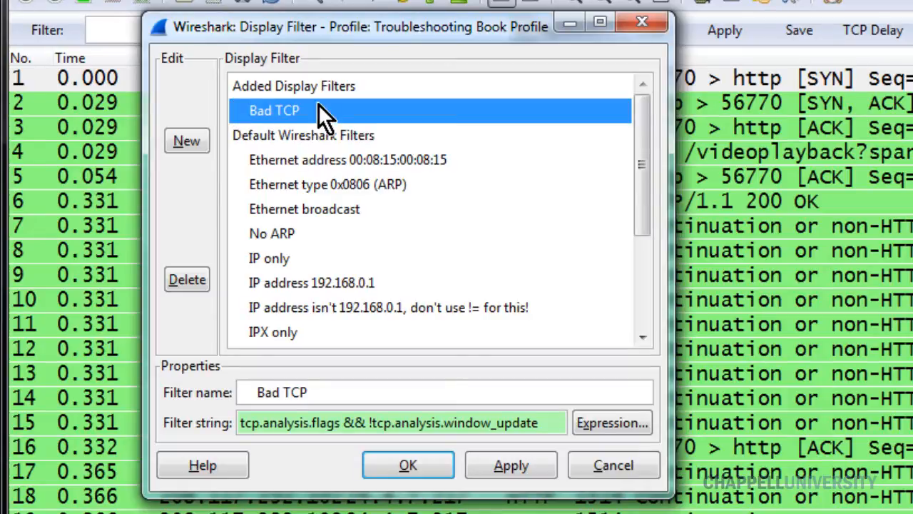
click(408, 465)
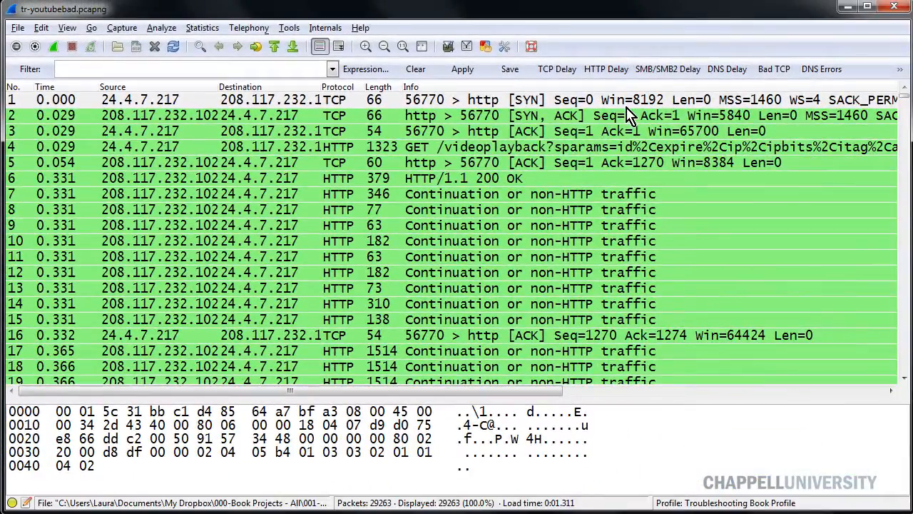
right_click(411, 87)
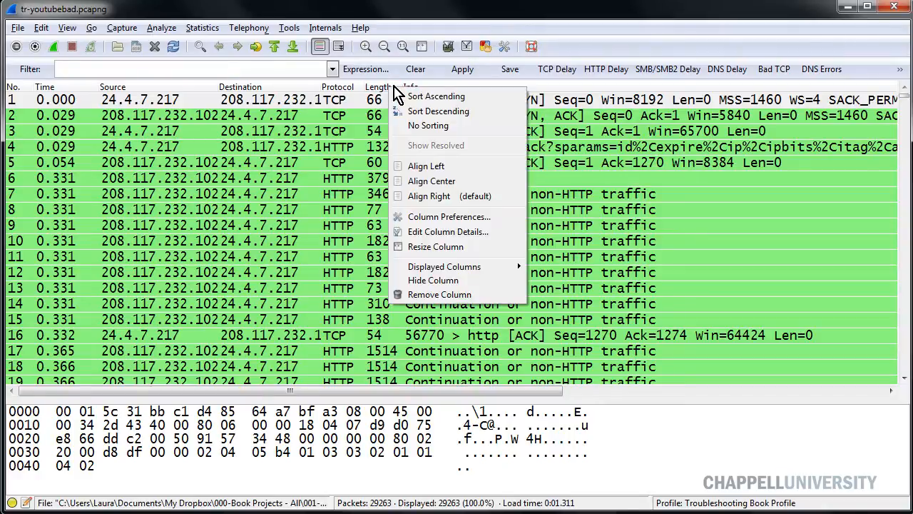
mouse_move(457, 268)
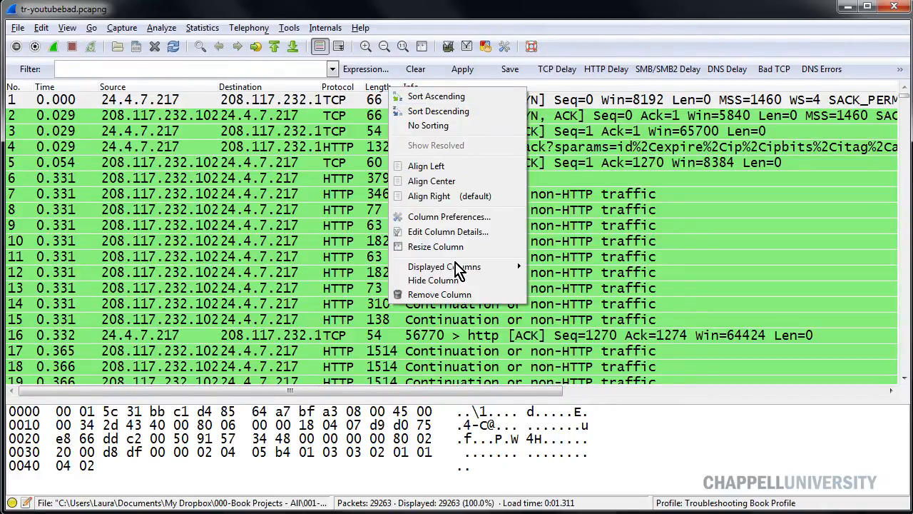
click(444, 267)
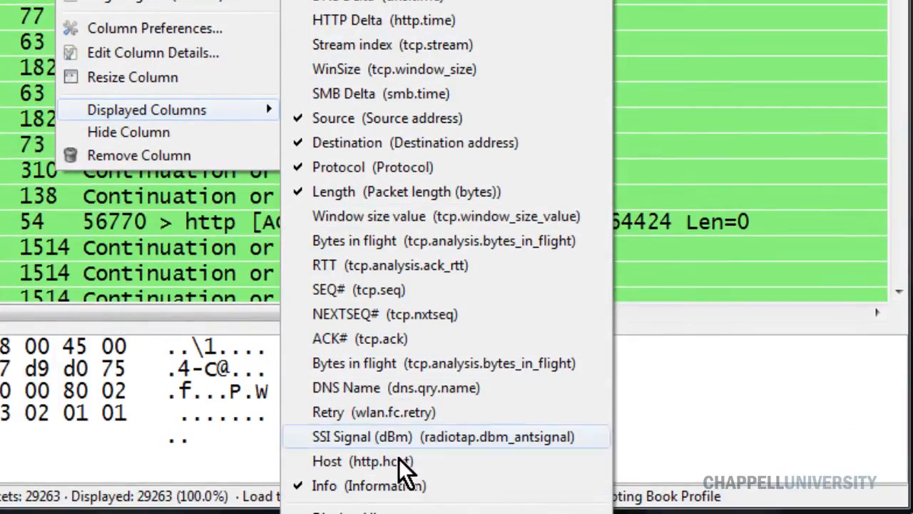
mouse_move(425, 314)
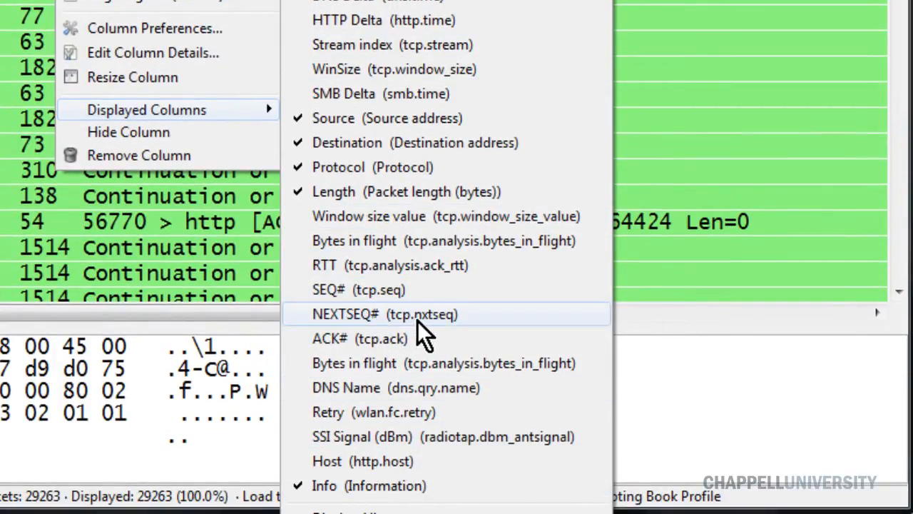
mouse_move(397, 375)
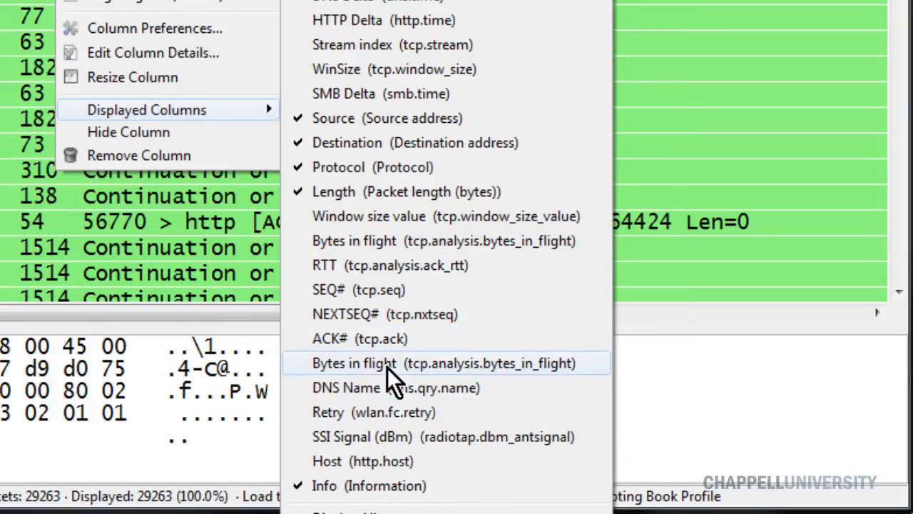
mouse_move(385, 265)
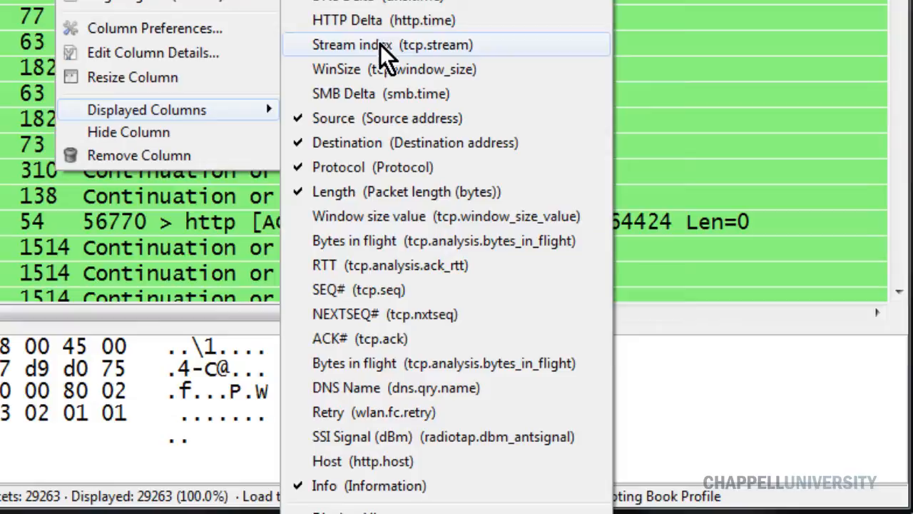
click(365, 44)
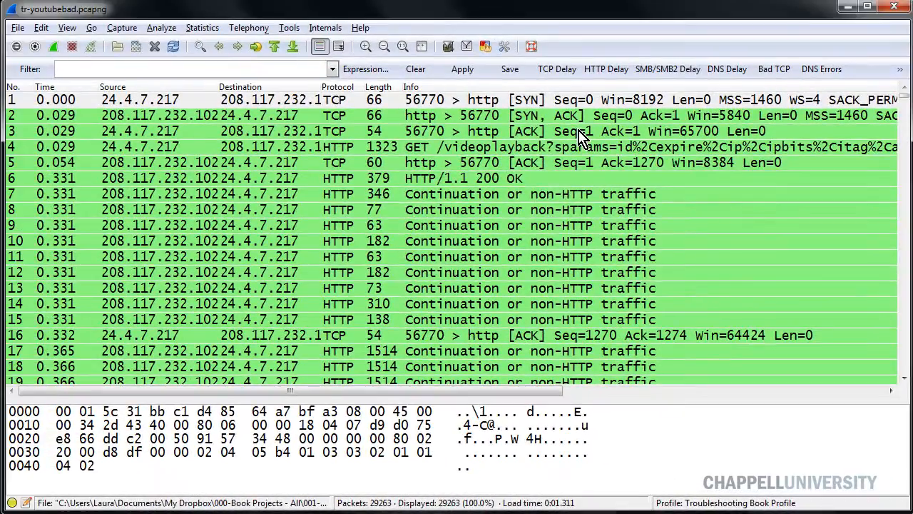
mouse_move(557, 77)
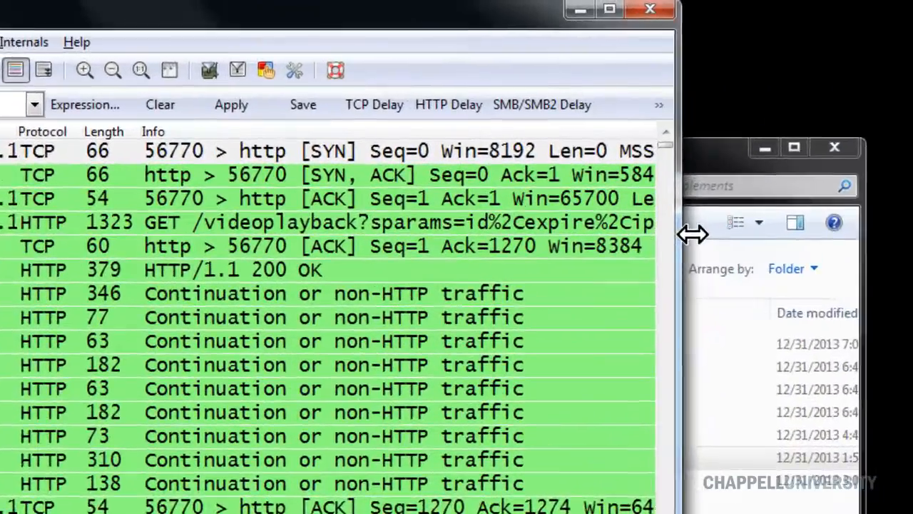
click(659, 105)
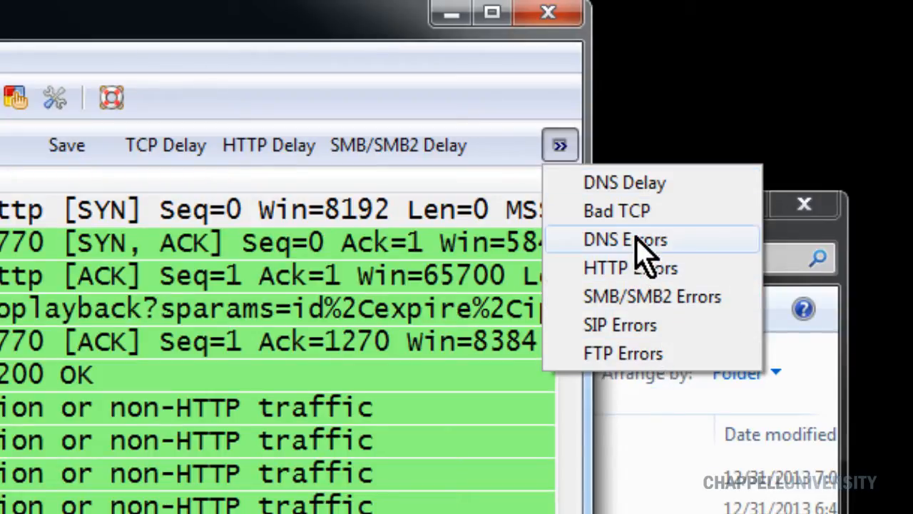
mouse_move(614, 135)
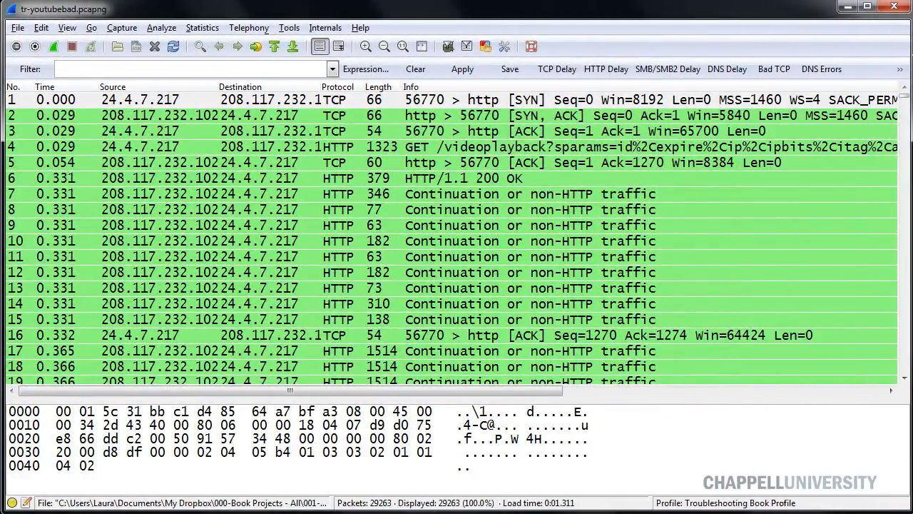
click(449, 194)
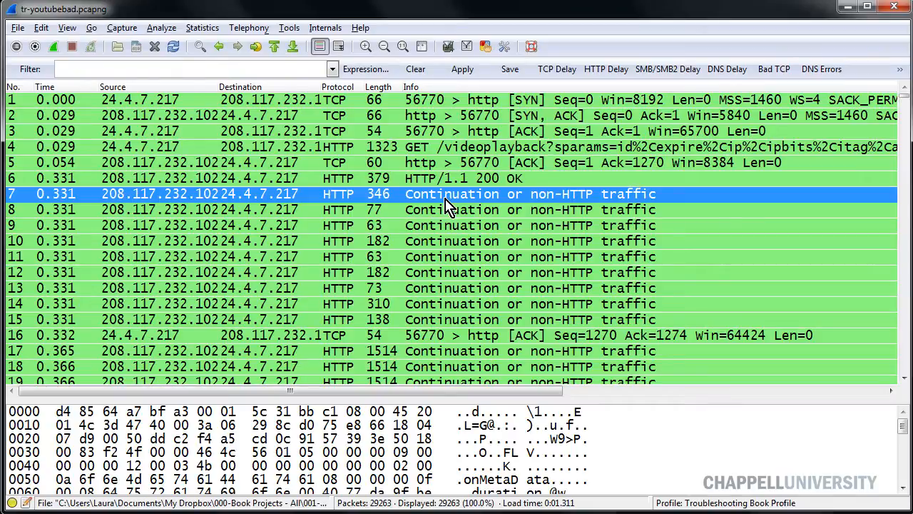
mouse_move(465, 220)
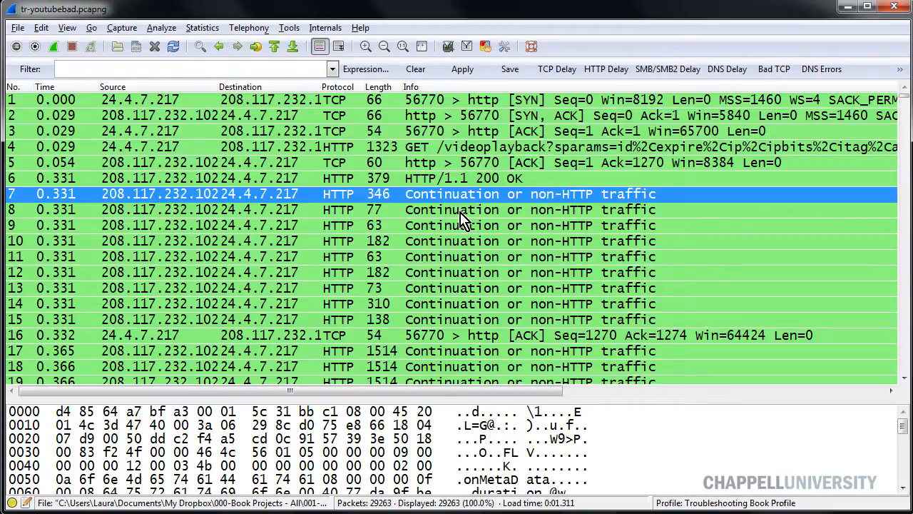
mouse_move(505, 257)
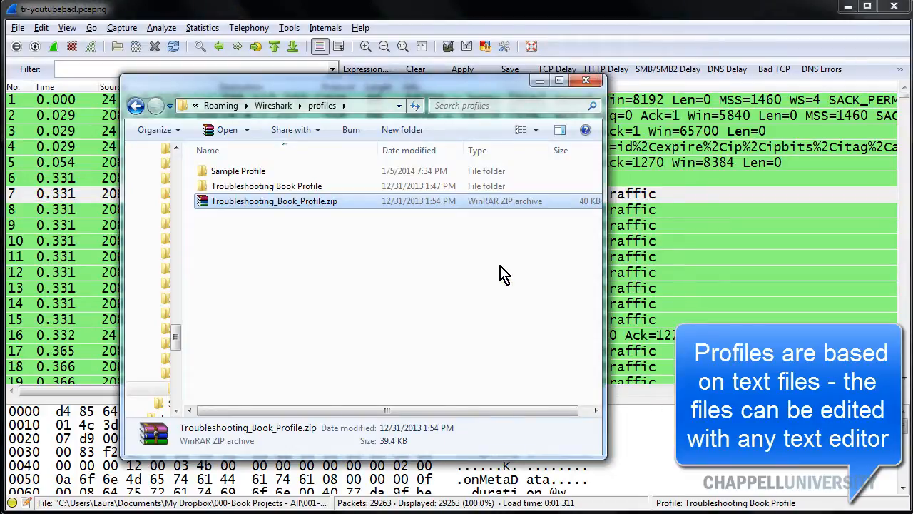
From the Troubleshooting Book Profile folder, load the preferences file into WordPad
double_click(267, 185)
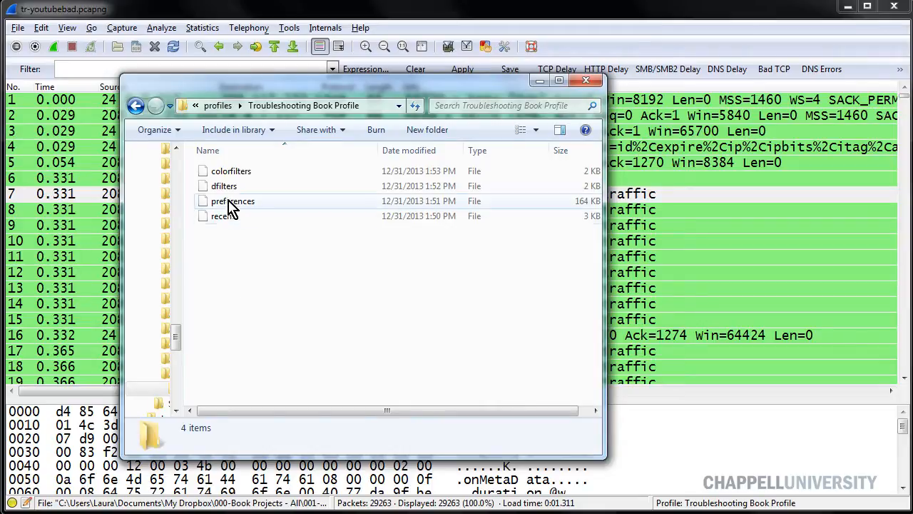
mouse_move(249, 209)
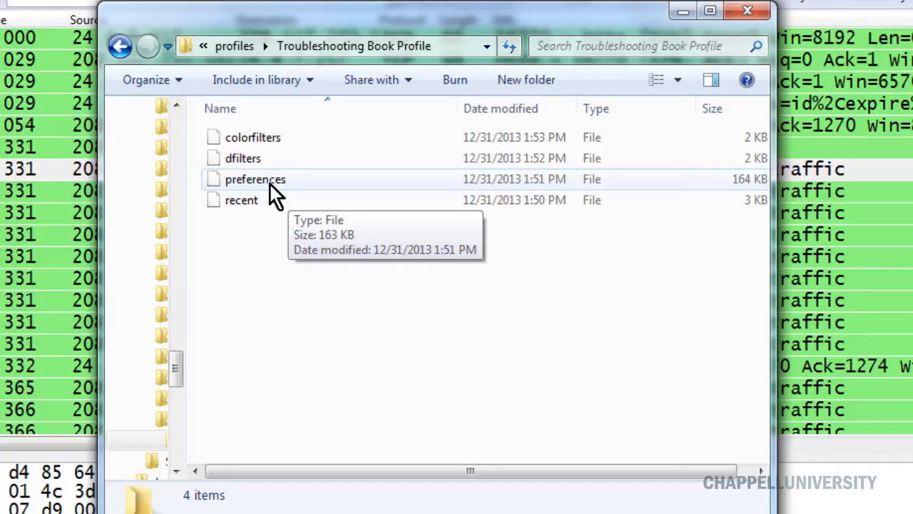
click(254, 180)
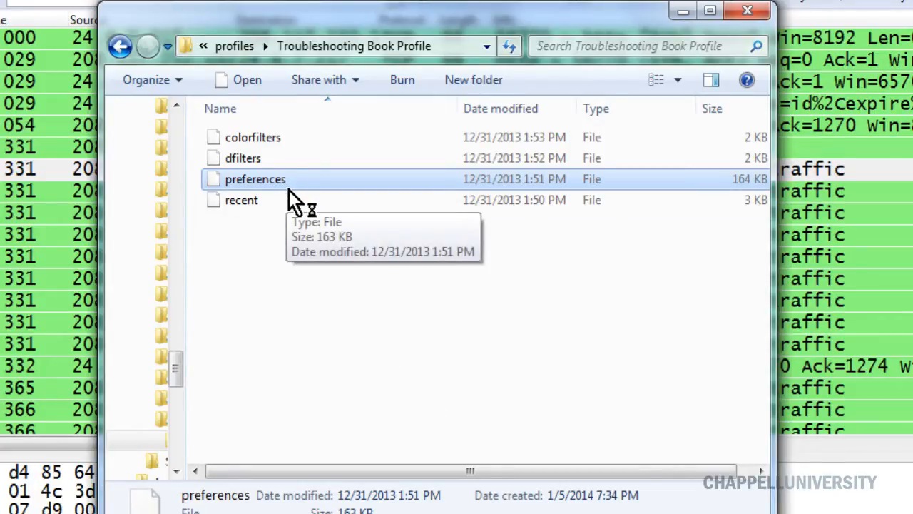
double_click(254, 180)
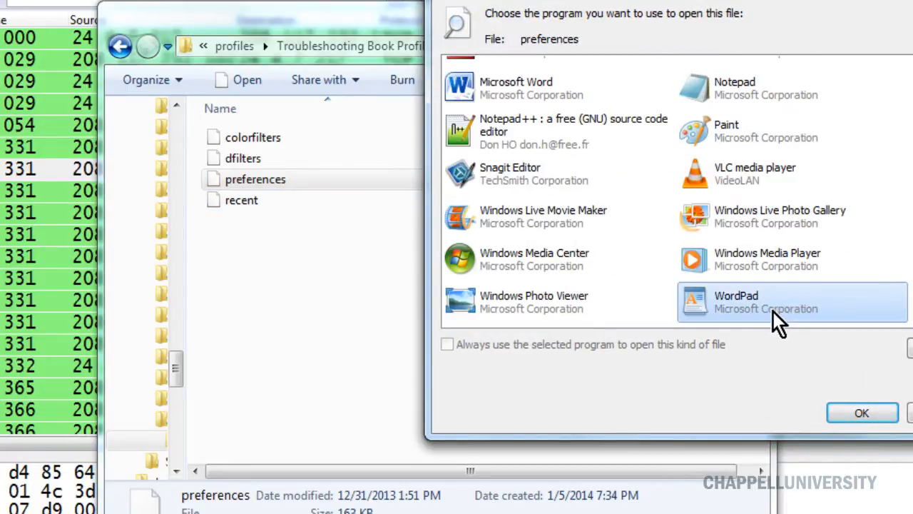
click(861, 412)
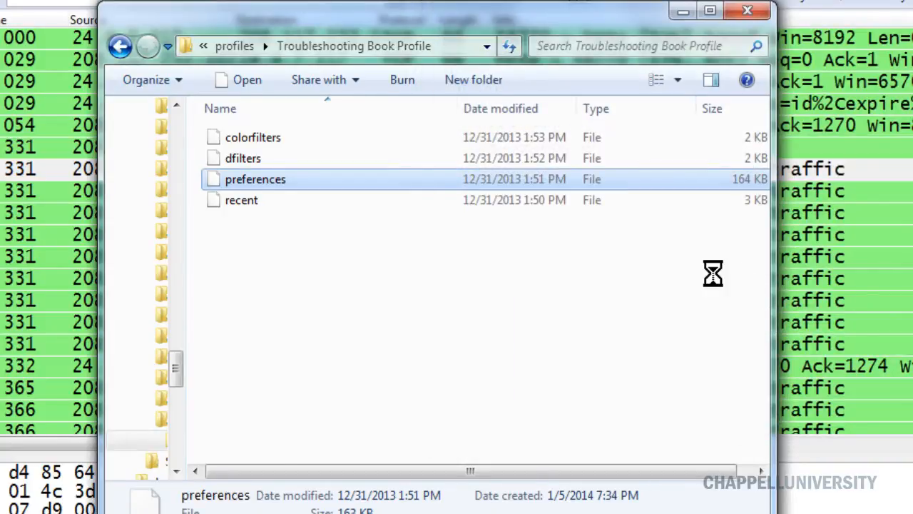
double_click(254, 180)
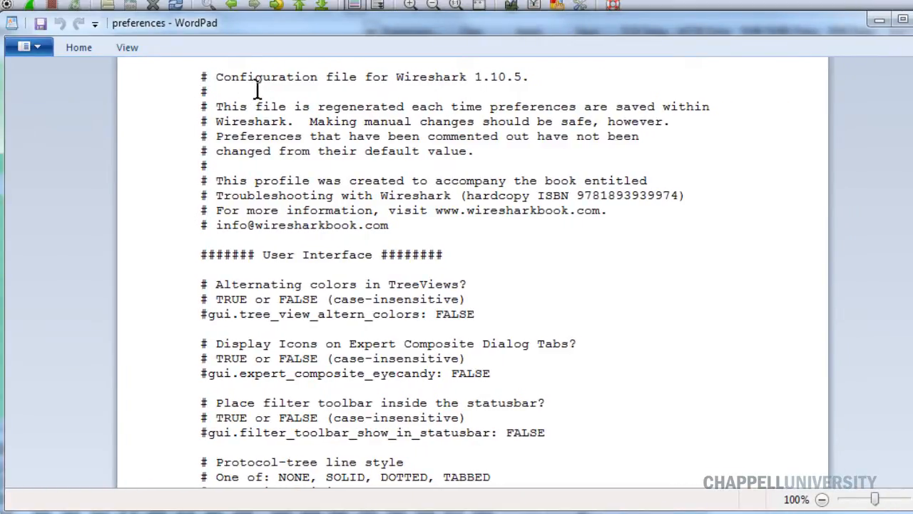
Find 'expre' and scroll to the first gui.filter_expressions entry of the Filter Expressions section
text(expre)
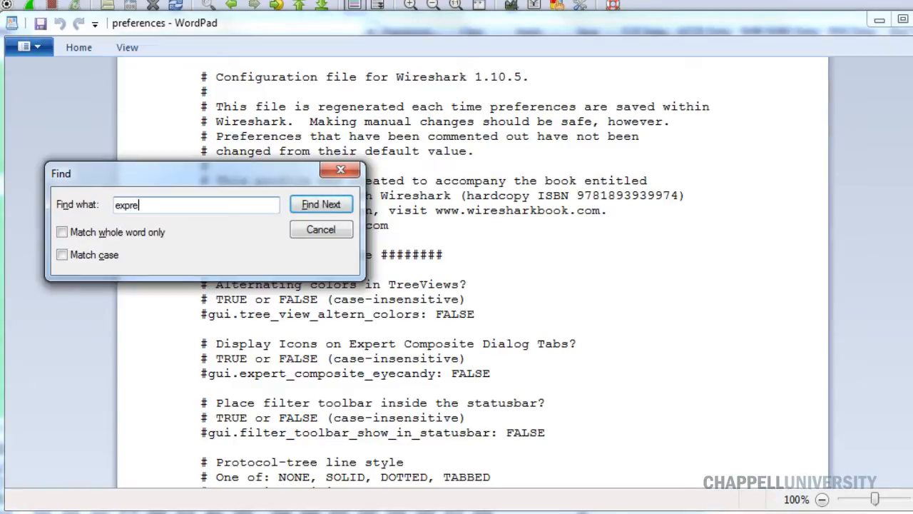
click(321, 204)
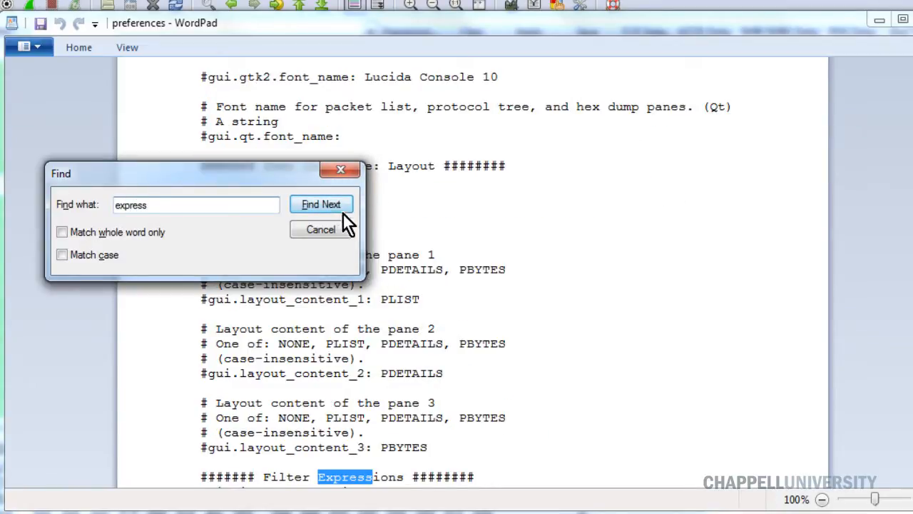
click(321, 228)
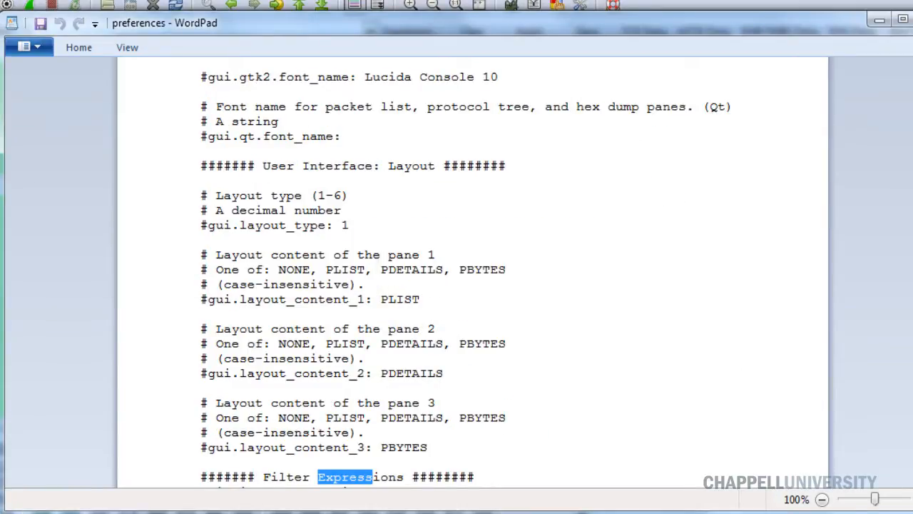
scroll(down, 3)
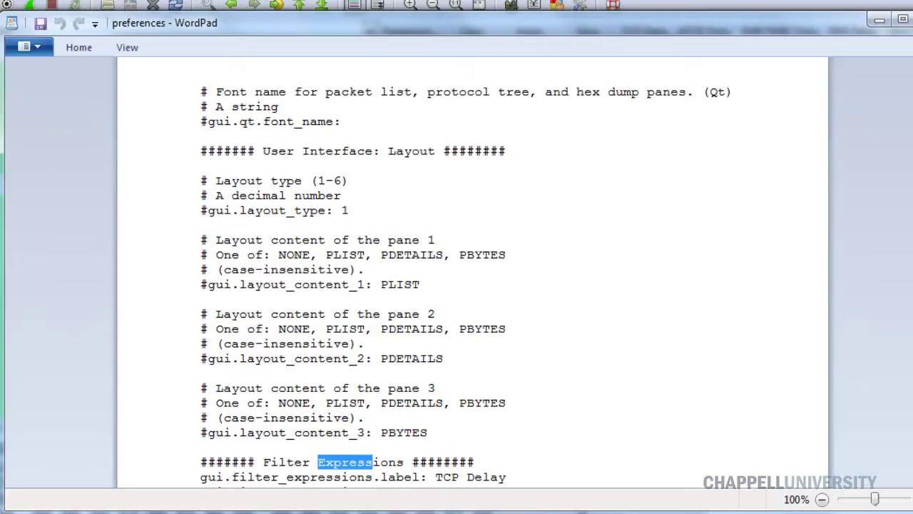
scroll(down, 3)
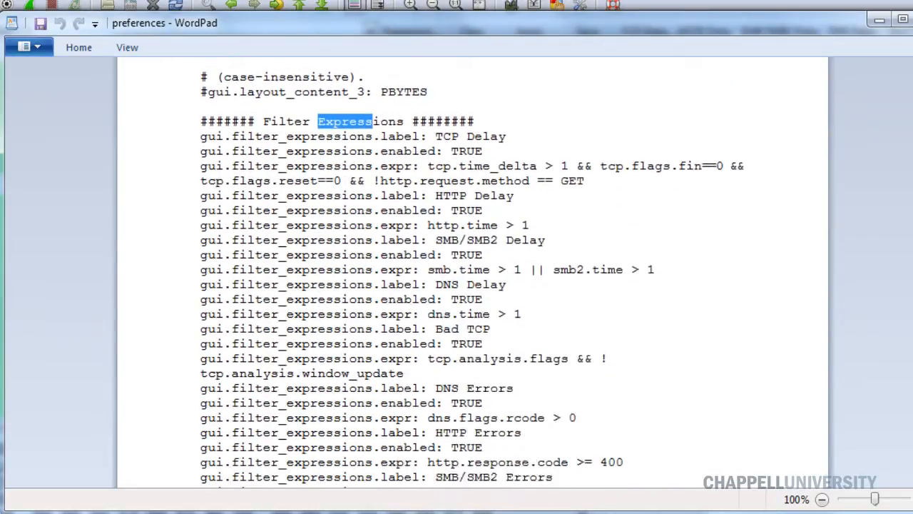
scroll(down, 3)
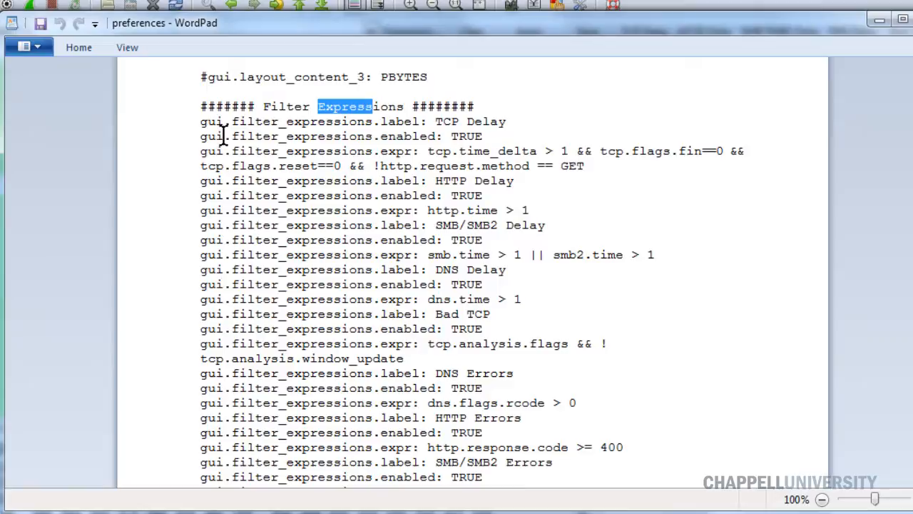
click(203, 121)
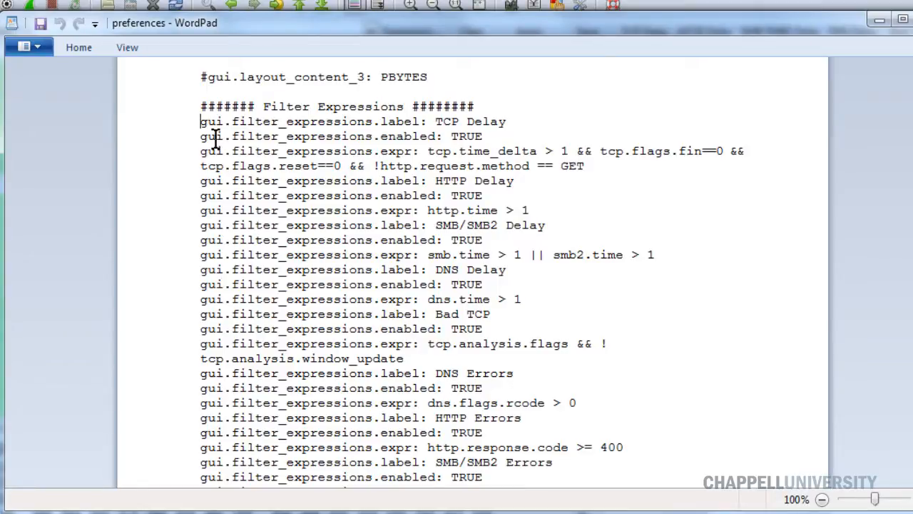
Select the TCP Delay, HTTP Delay, SMB/SMB2 Delay and DNS Delay filter expression lines
drag(199, 121, 371, 239)
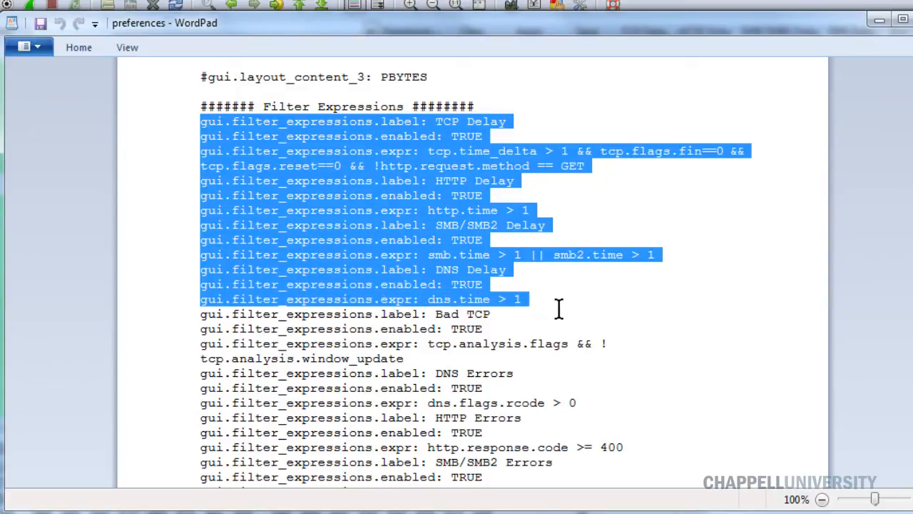
mouse_move(549, 305)
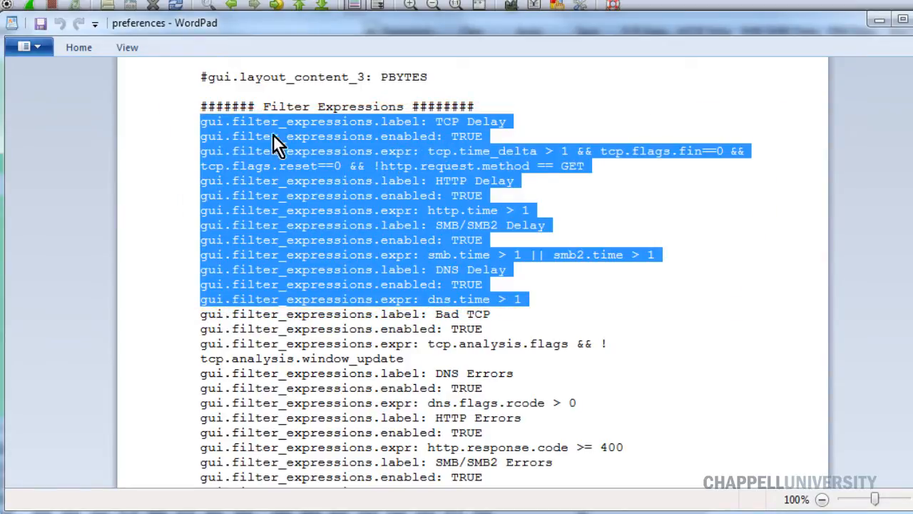
mouse_move(732, 228)
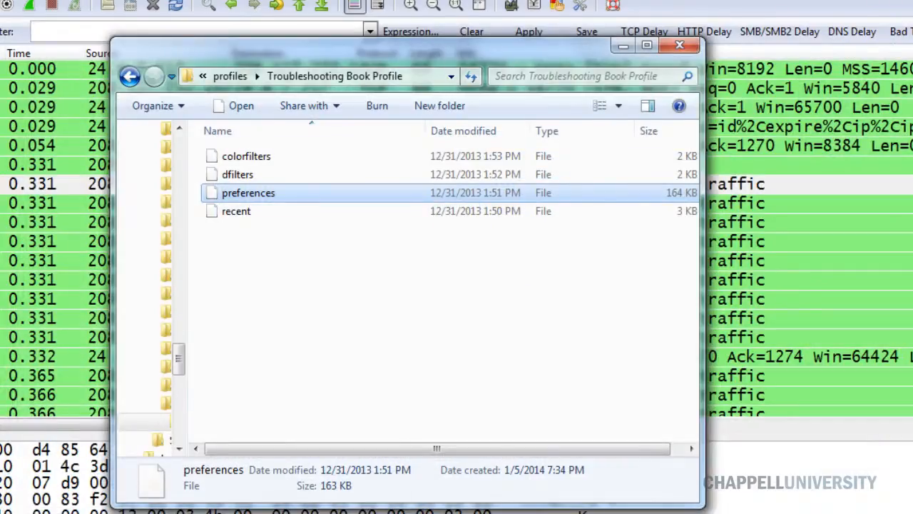
mouse_move(257, 164)
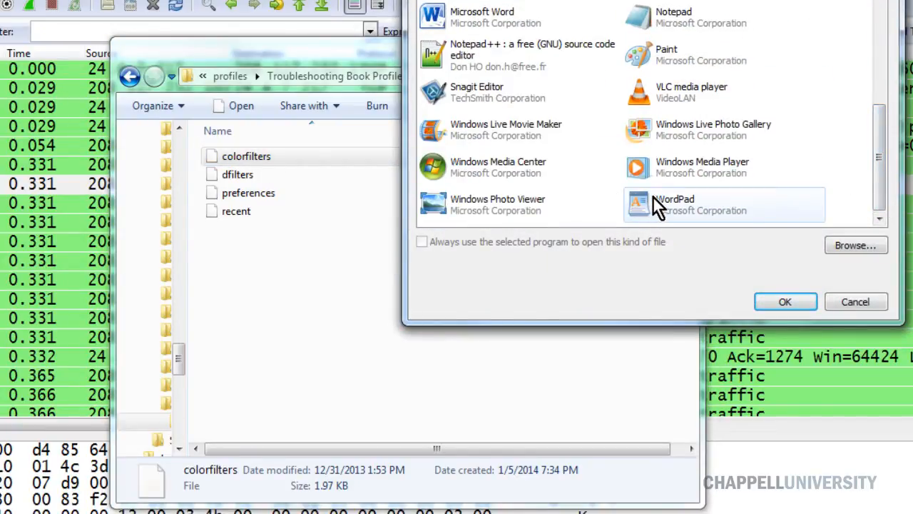
Choose WordPad for the colorfilters file, then close the Explorer profile folder window
click(784, 303)
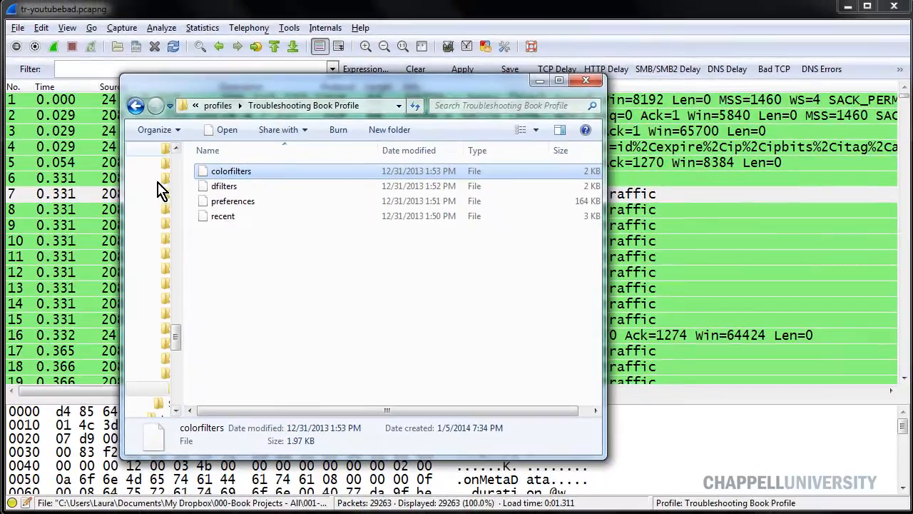
mouse_move(585, 79)
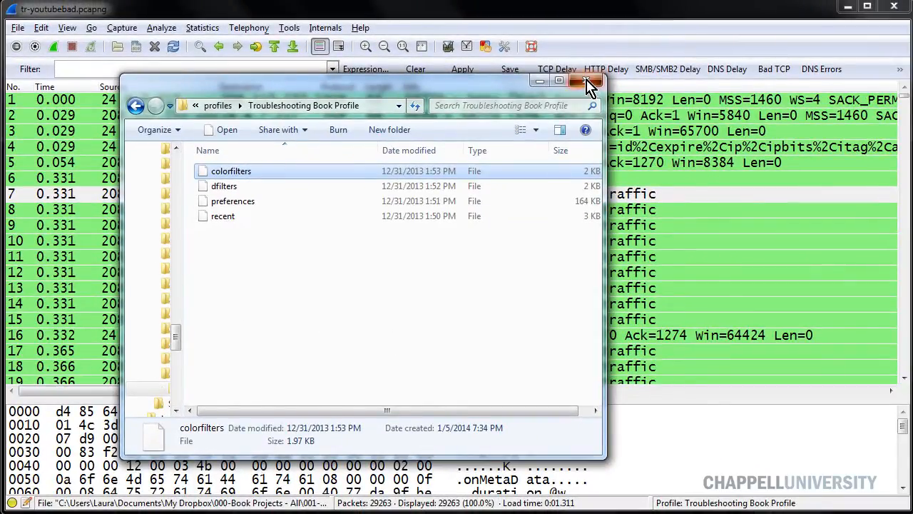
click(587, 79)
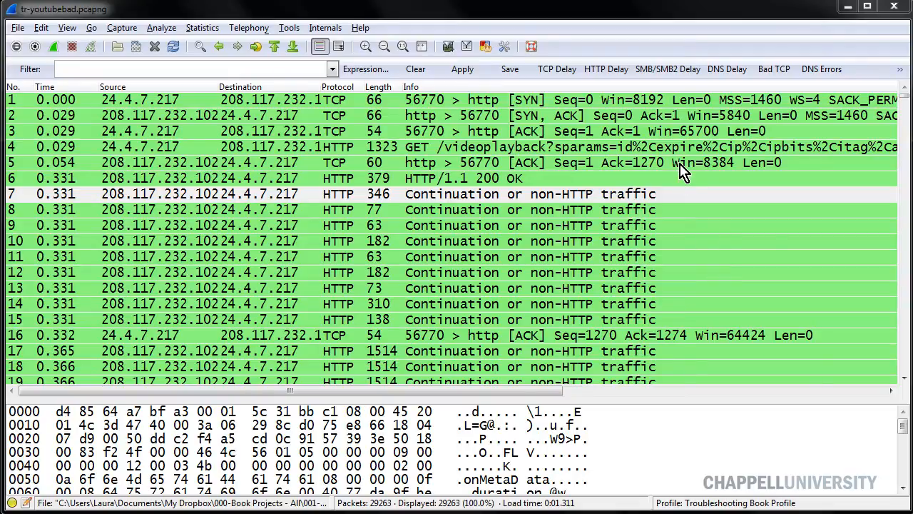
mouse_move(624, 320)
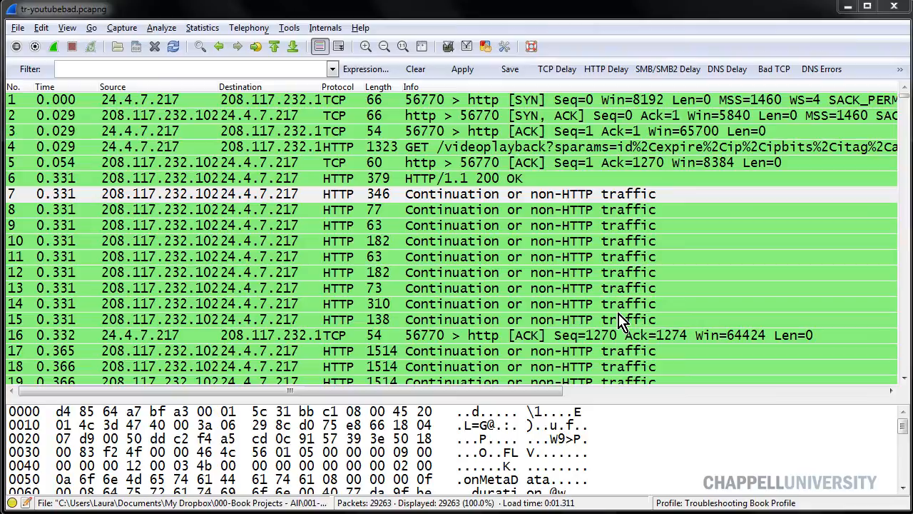
mouse_move(688, 294)
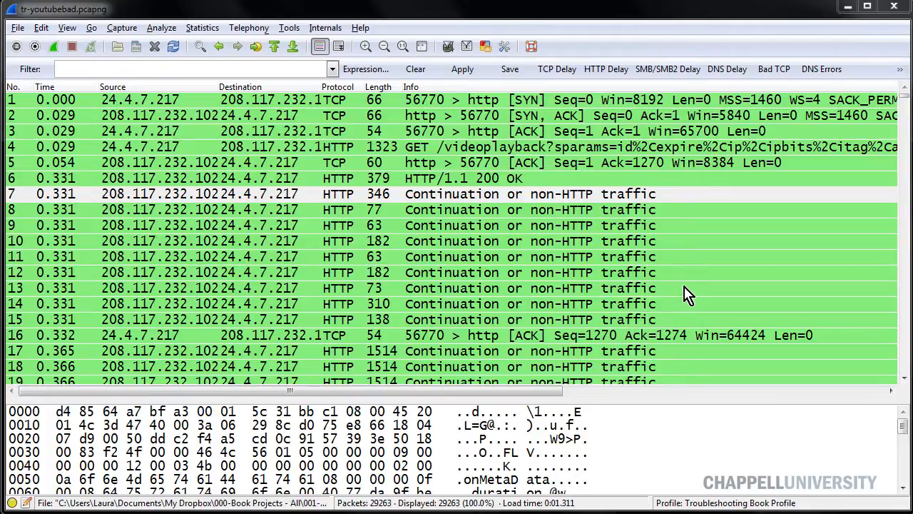